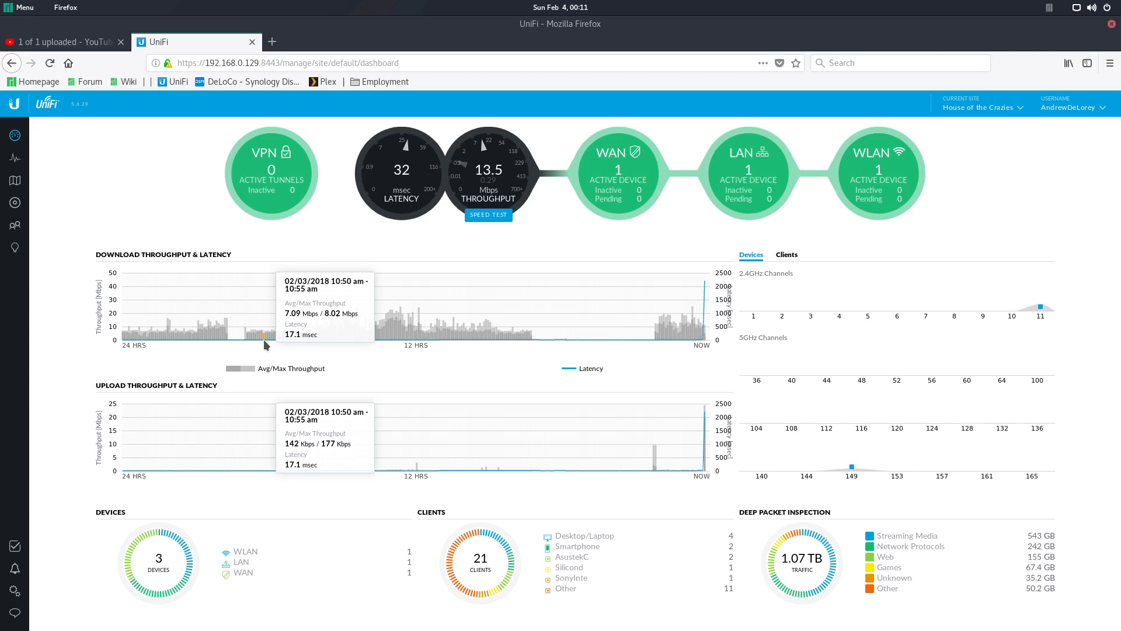
mouse_move(710, 265)
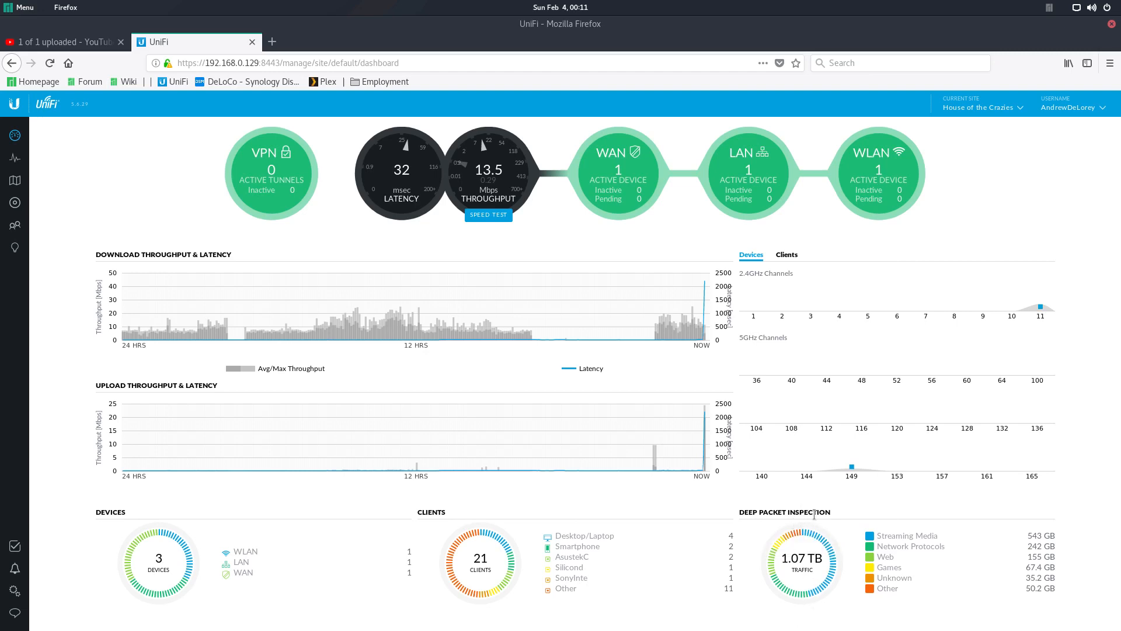
mouse_move(824, 528)
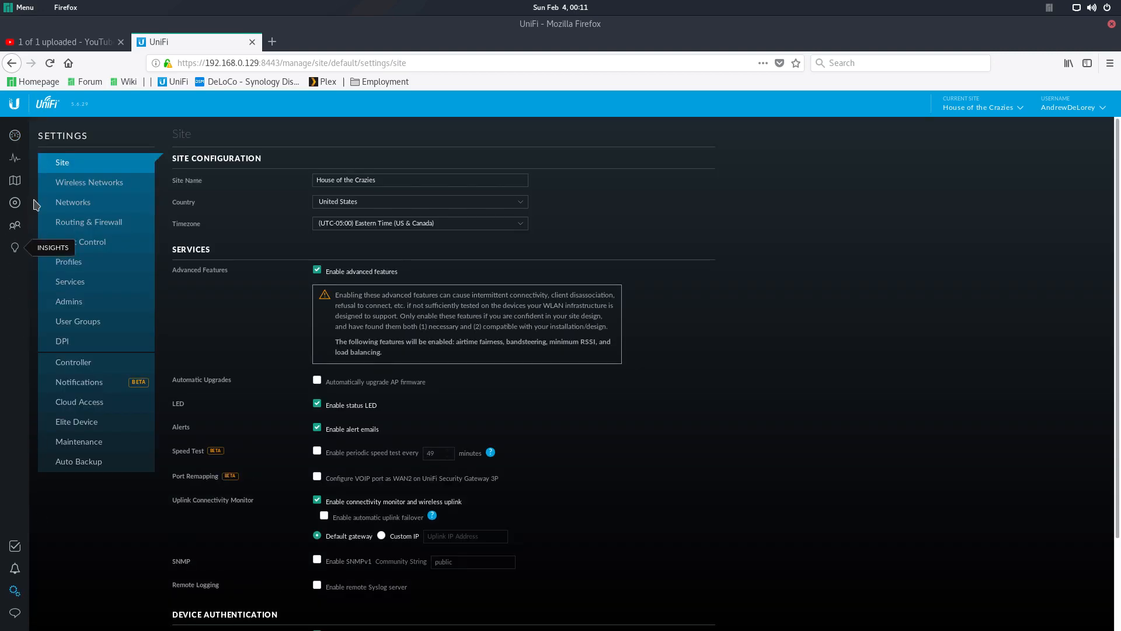
- Go to the site's DPI settings page from the Settings list
click(61, 342)
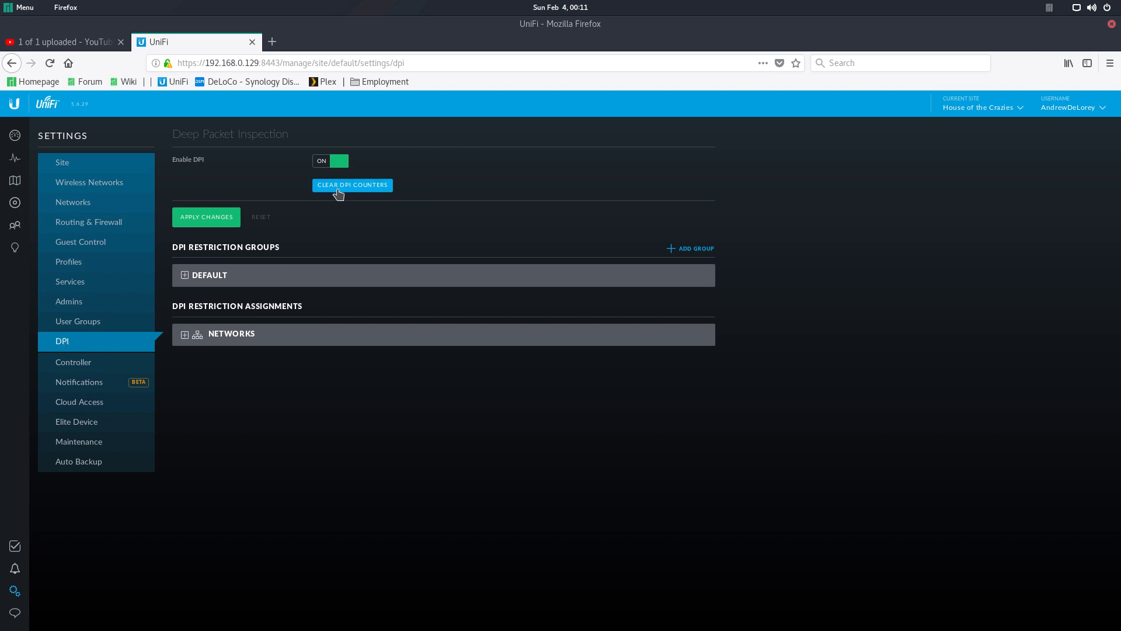
mouse_move(371, 196)
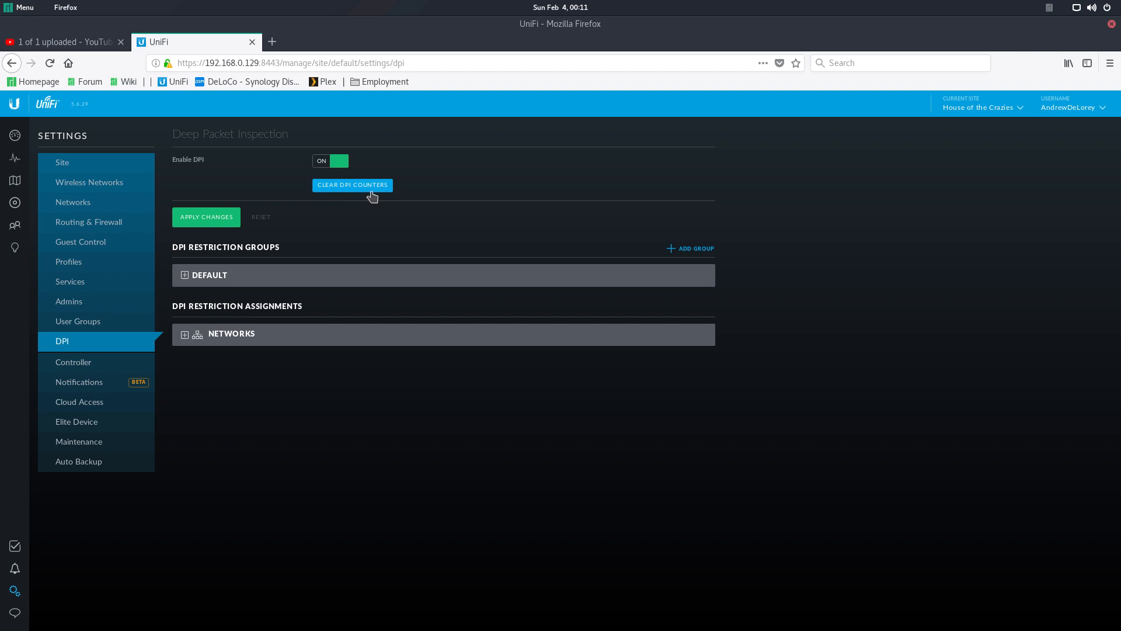
mouse_move(14, 136)
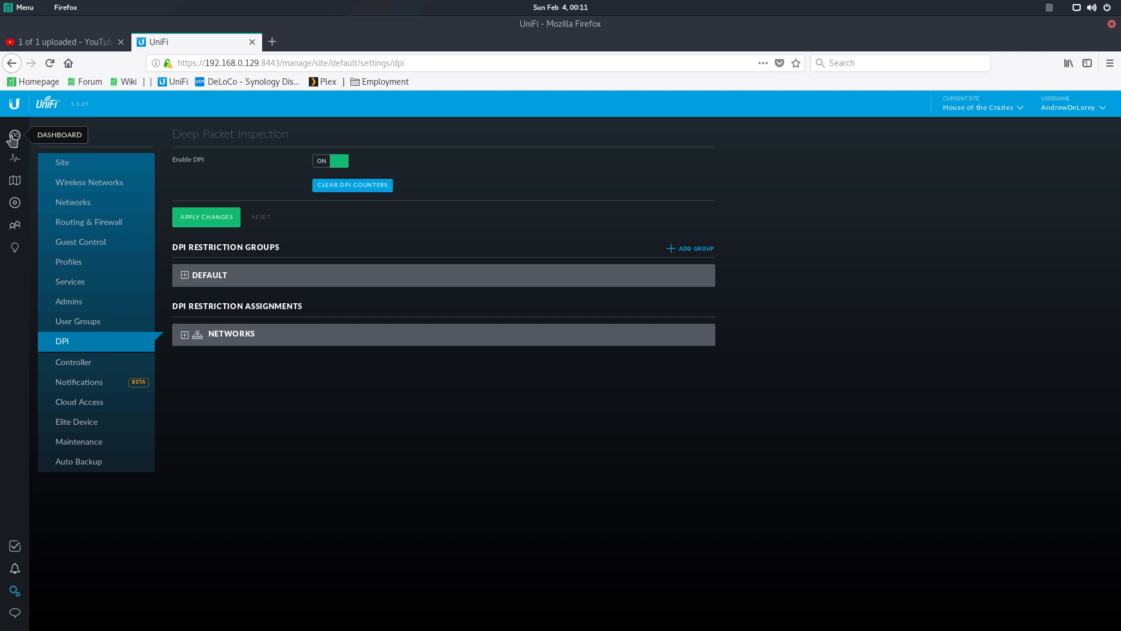
- Expand the DEFAULT restriction group and the NETWORKS assignments on the DPI settings page
click(14, 136)
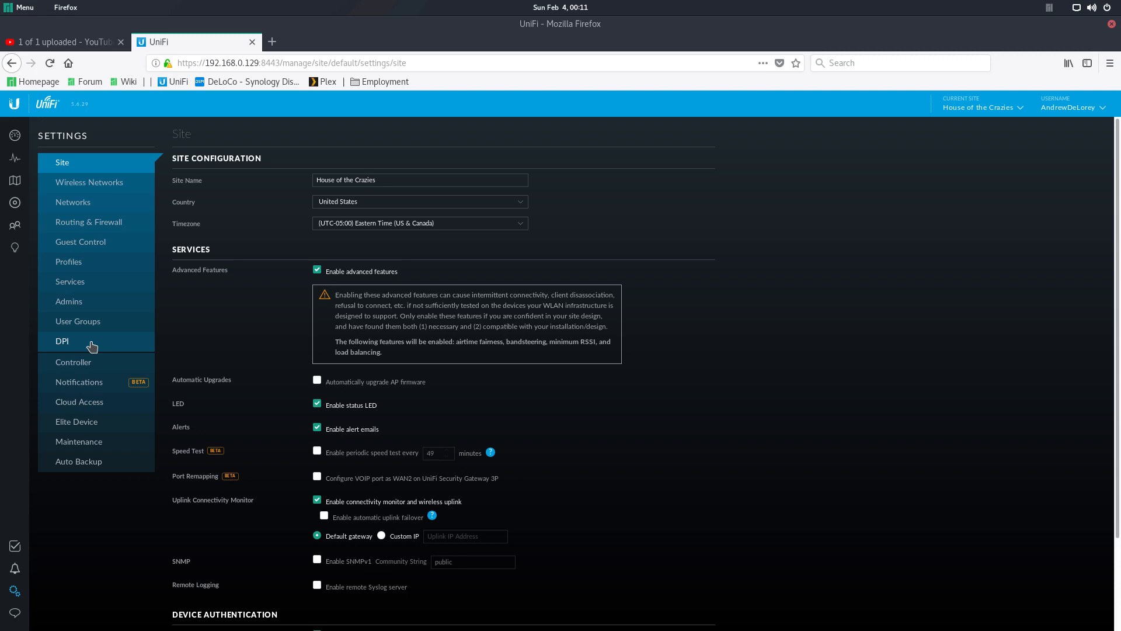
click(62, 341)
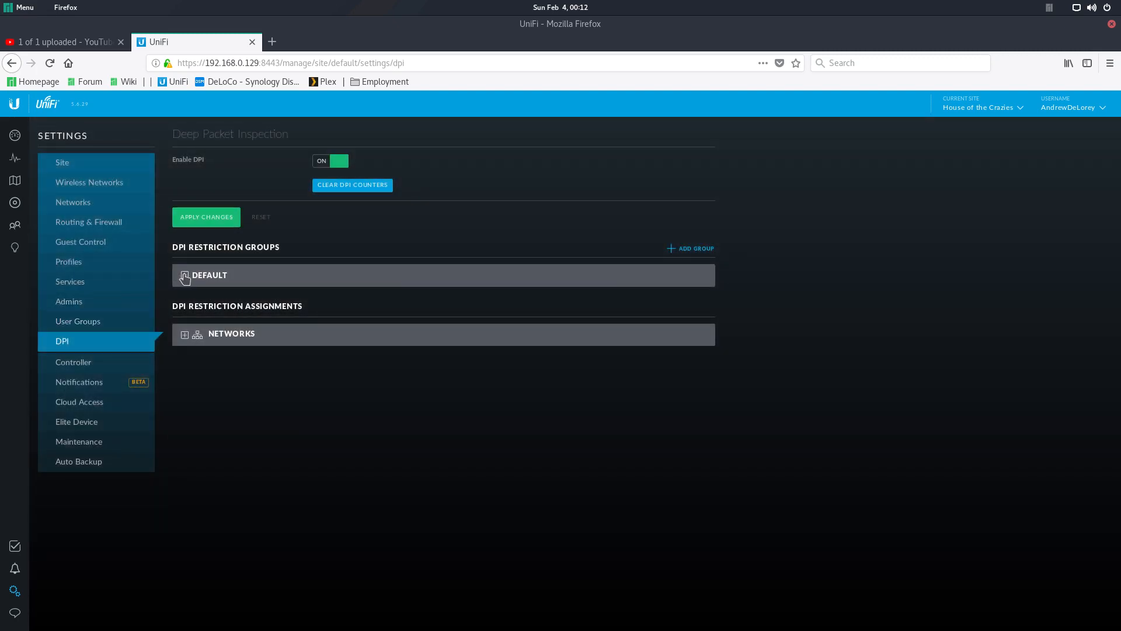
click(210, 275)
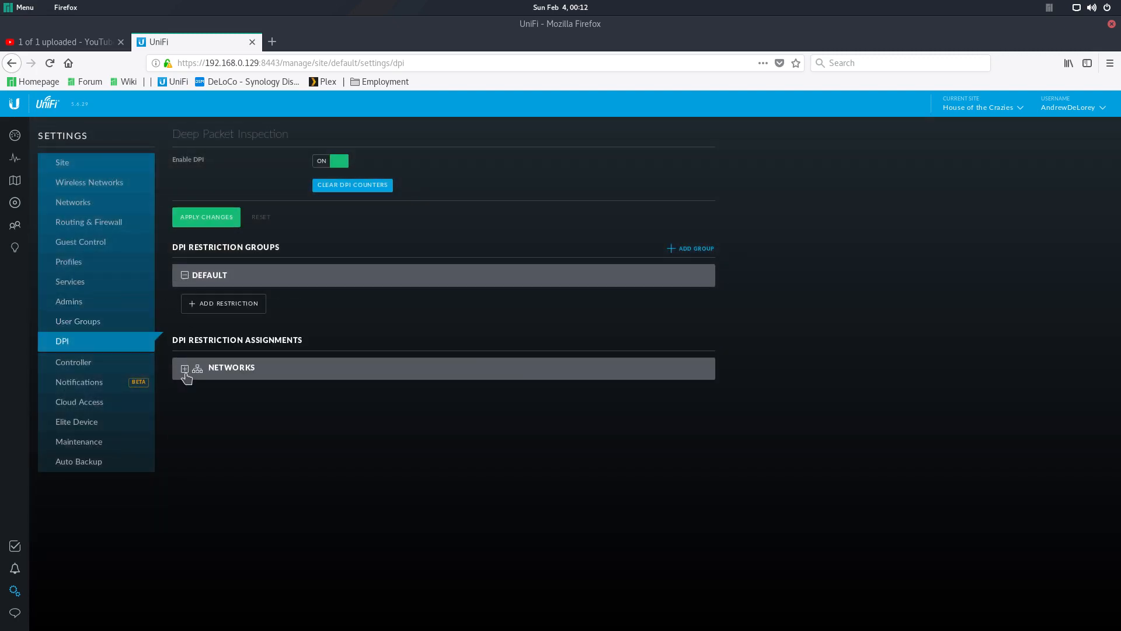
click(186, 368)
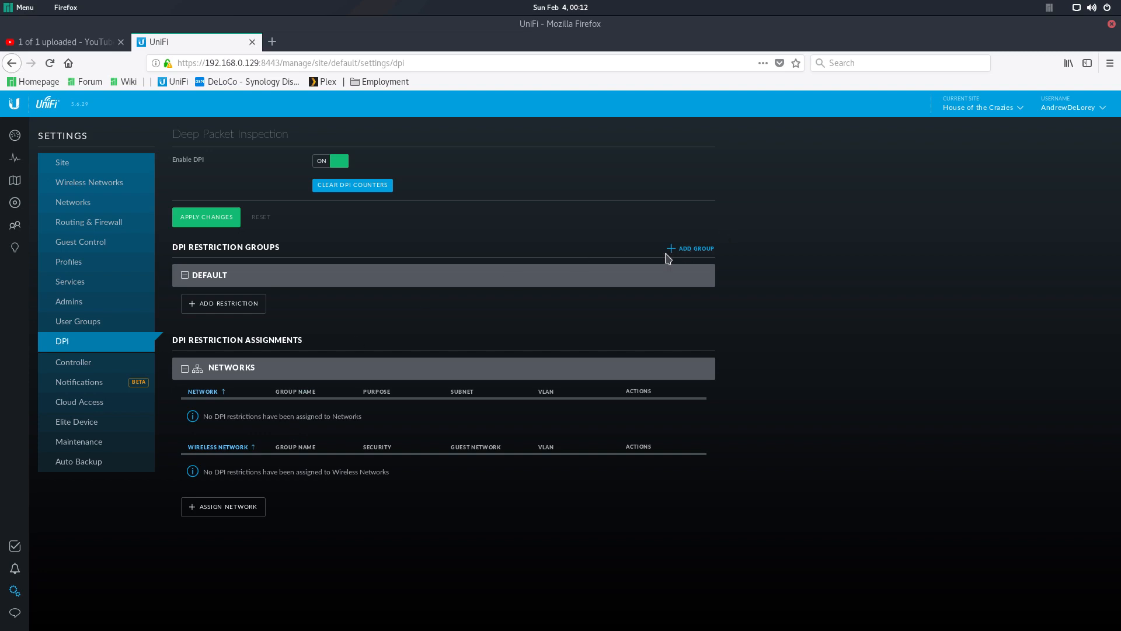
click(224, 303)
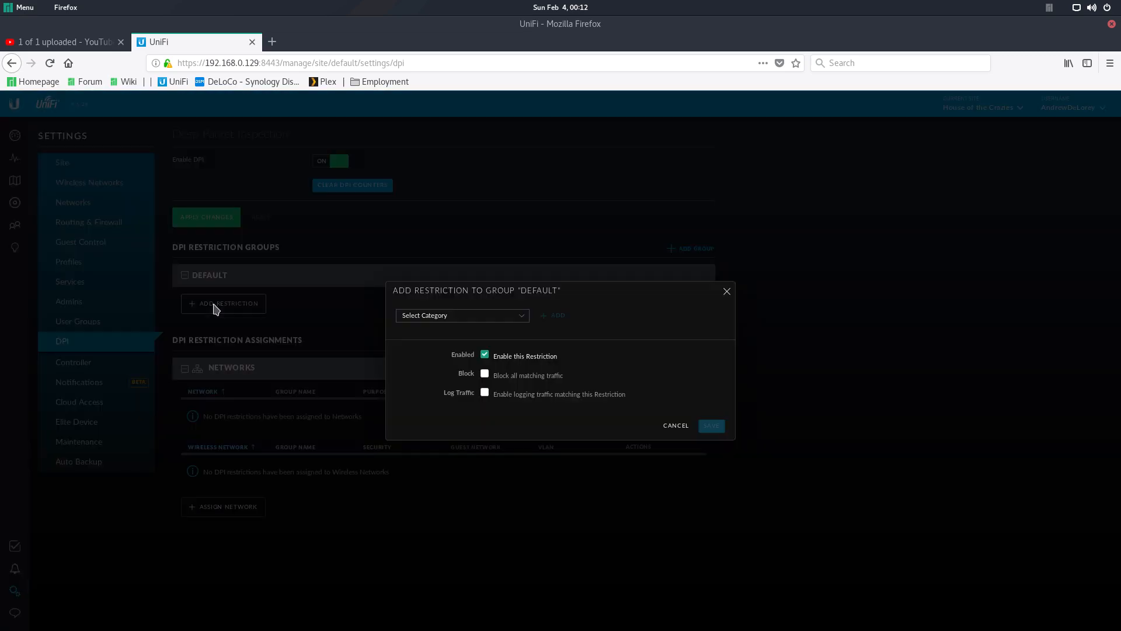
click(461, 315)
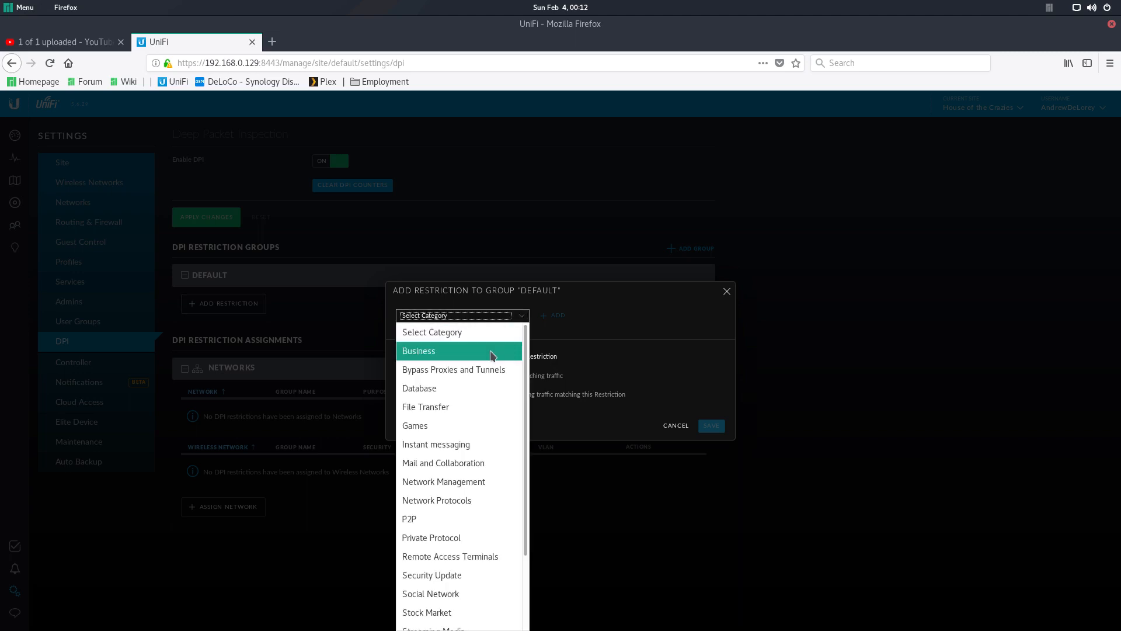
mouse_move(470, 413)
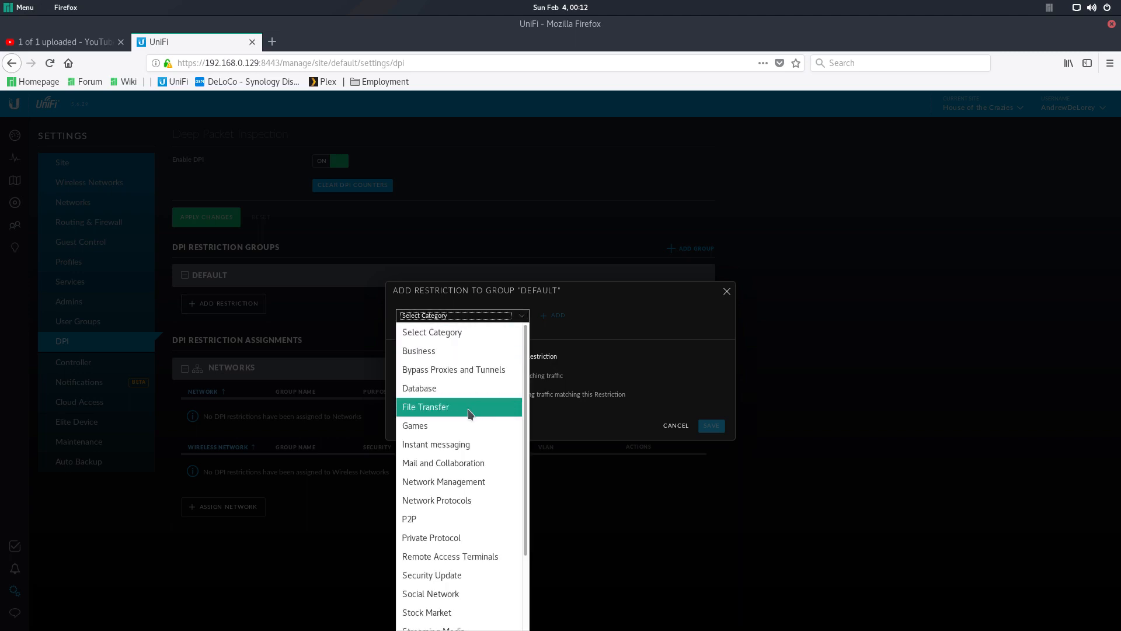
scroll(down, 3)
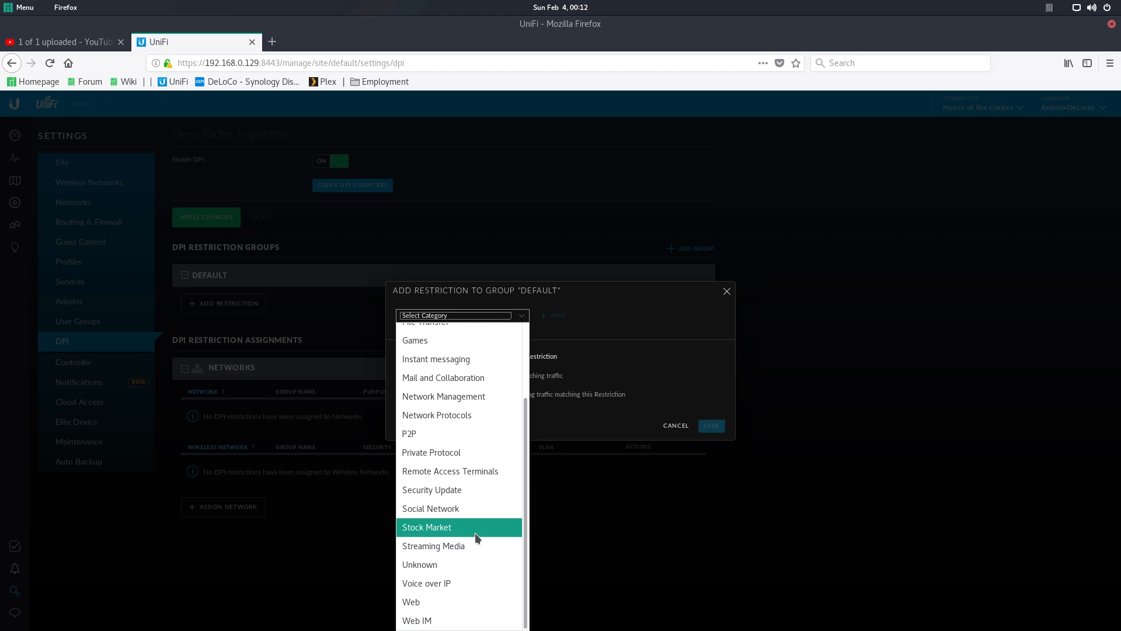
mouse_move(417, 621)
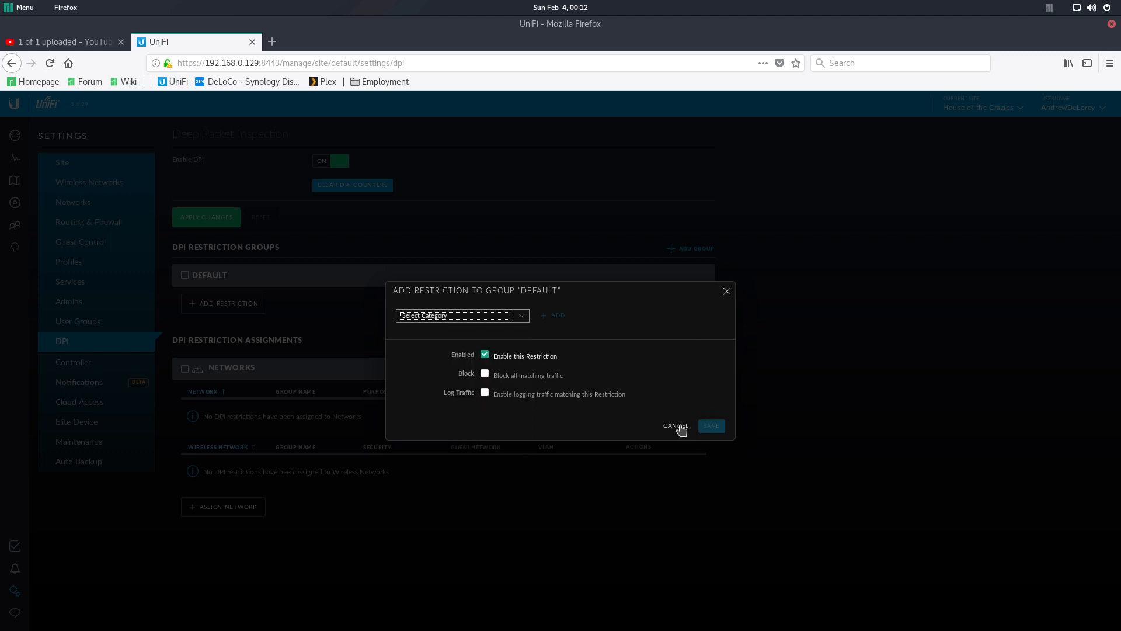
click(675, 425)
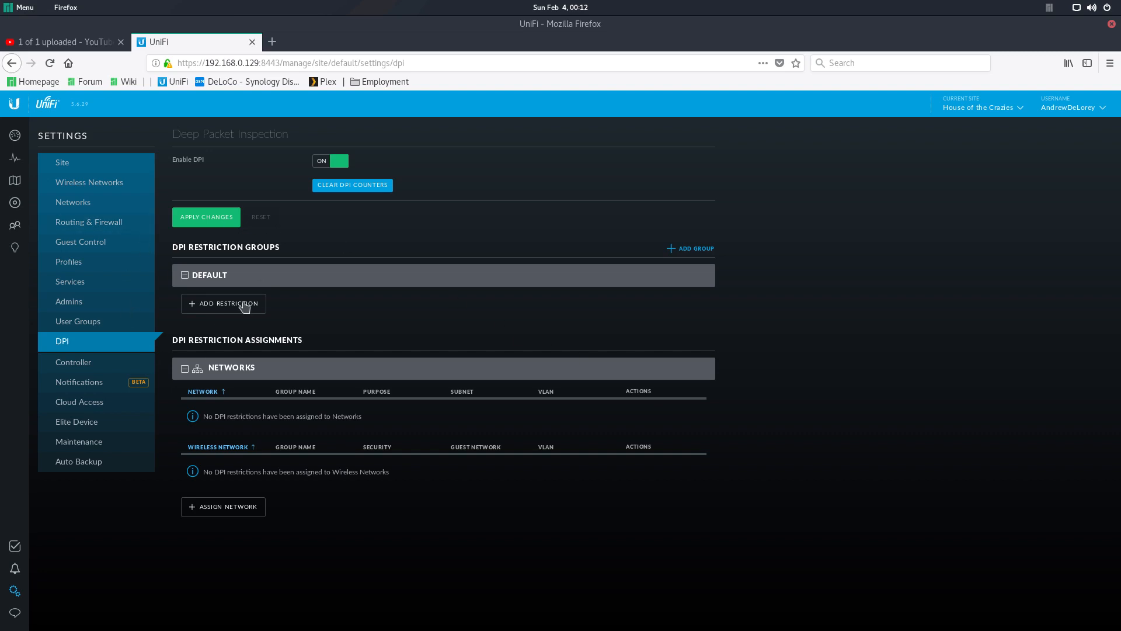
mouse_move(287, 301)
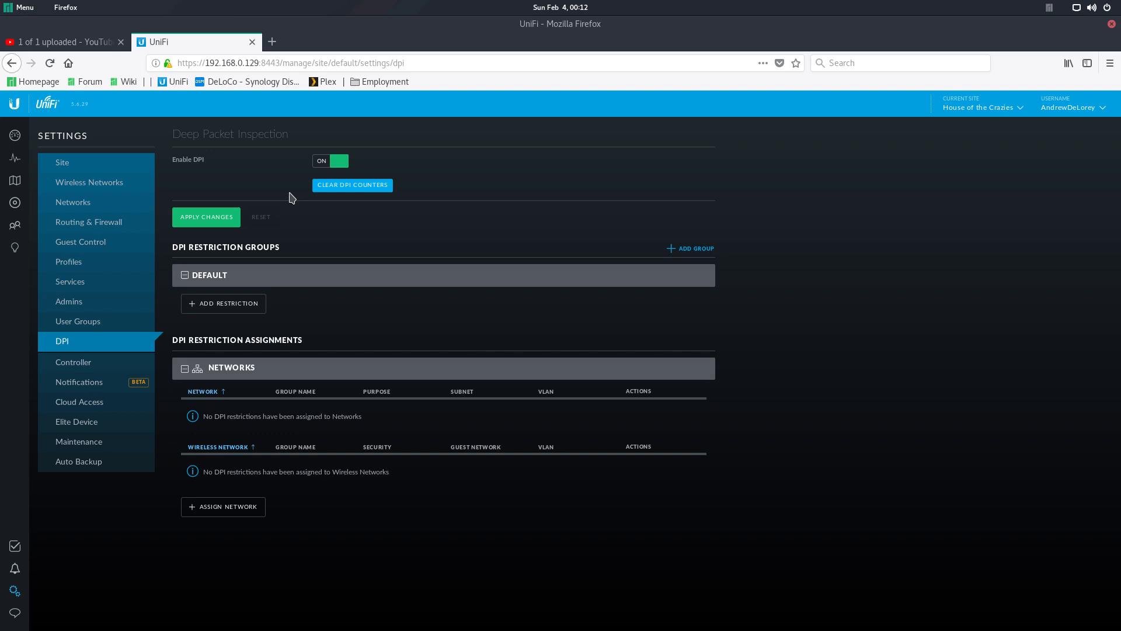
mouse_move(15, 202)
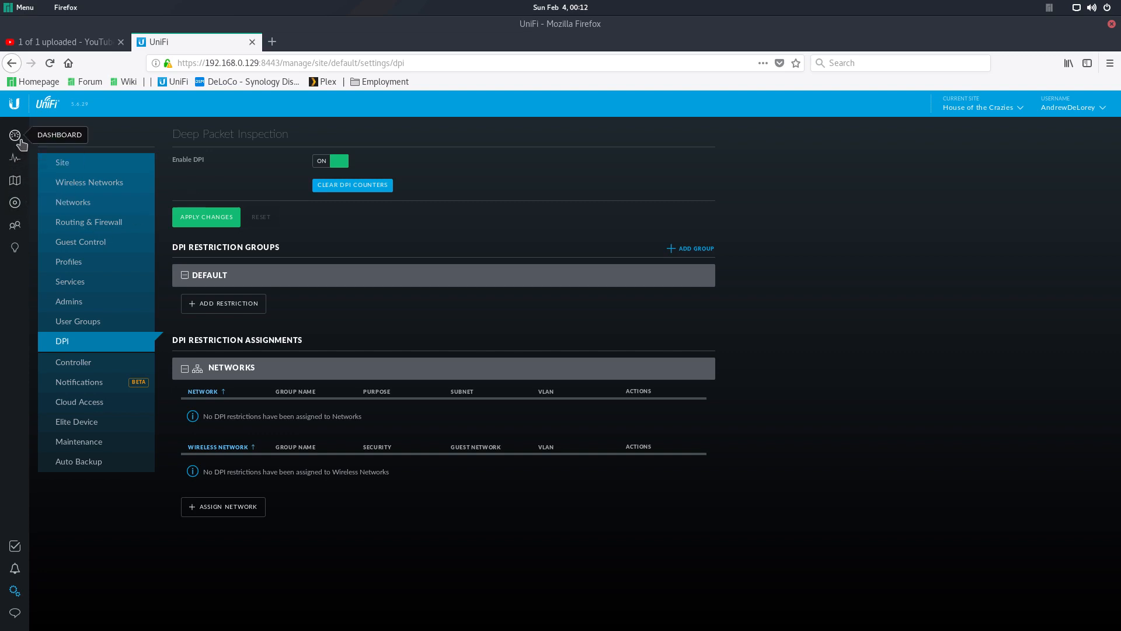
- Return to the site dashboard with throughput, clients and DPI traffic totals
click(14, 136)
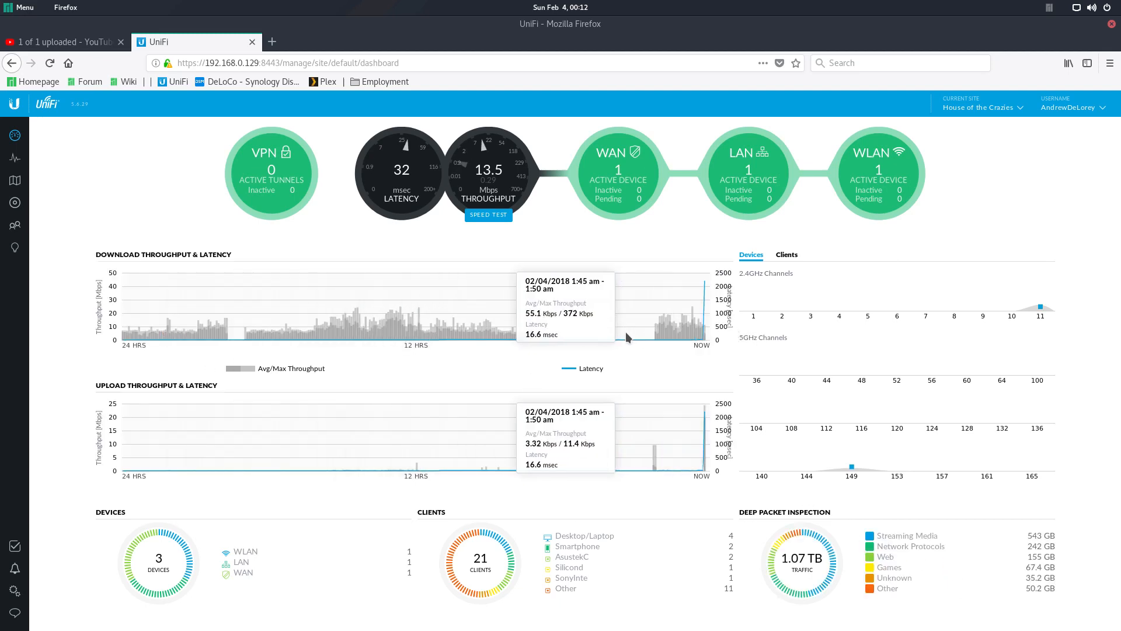
mouse_move(808, 565)
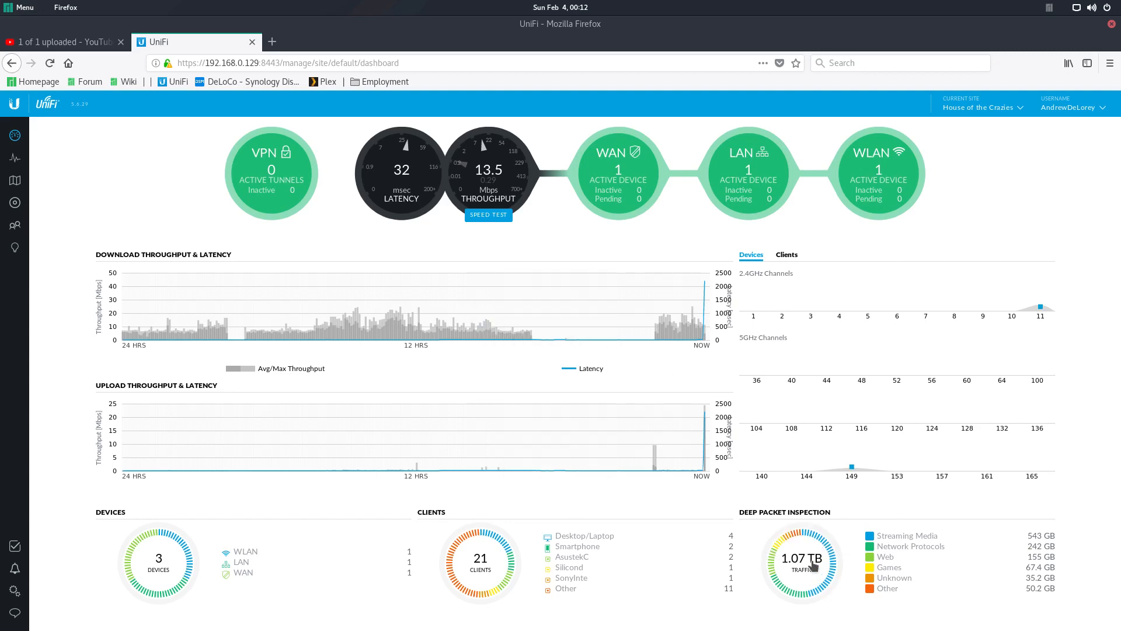
click(801, 562)
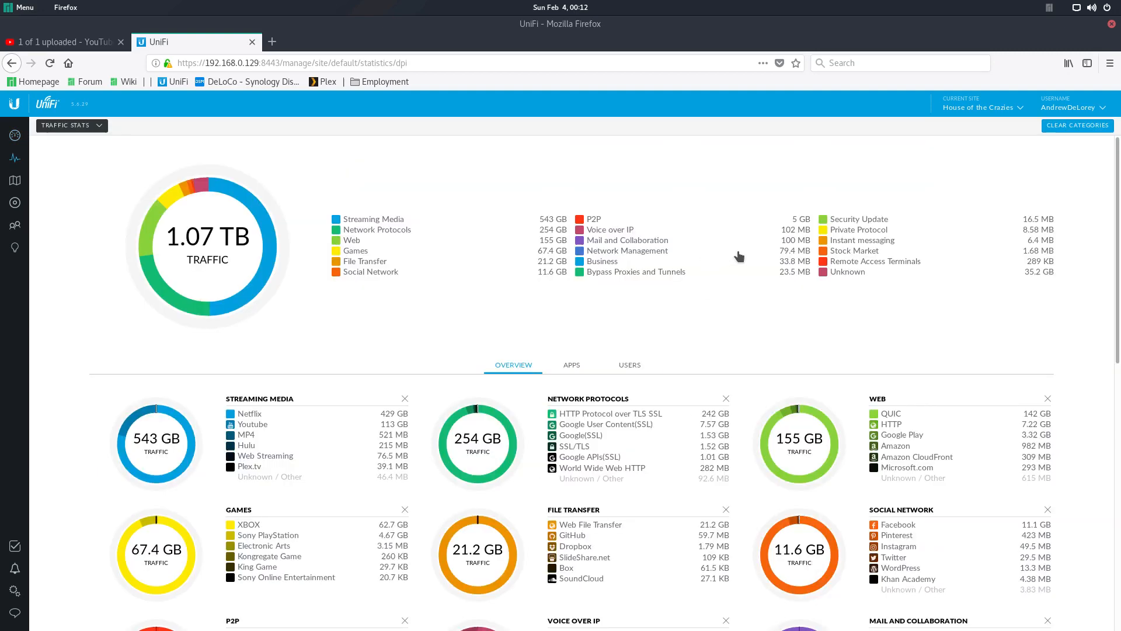
mouse_move(556, 228)
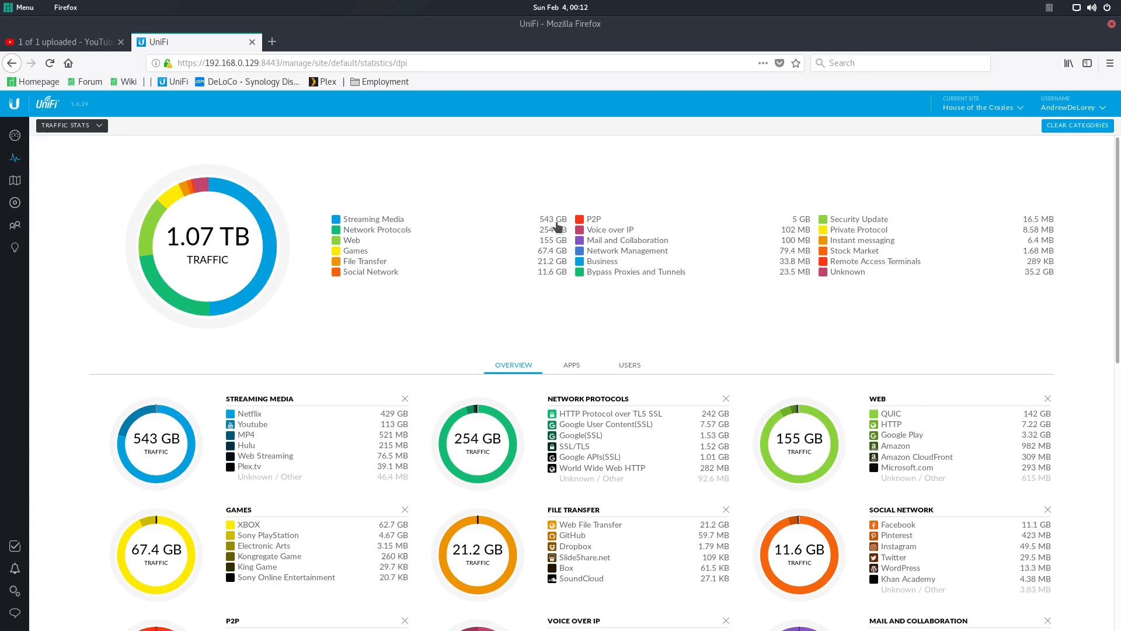
mouse_move(556, 227)
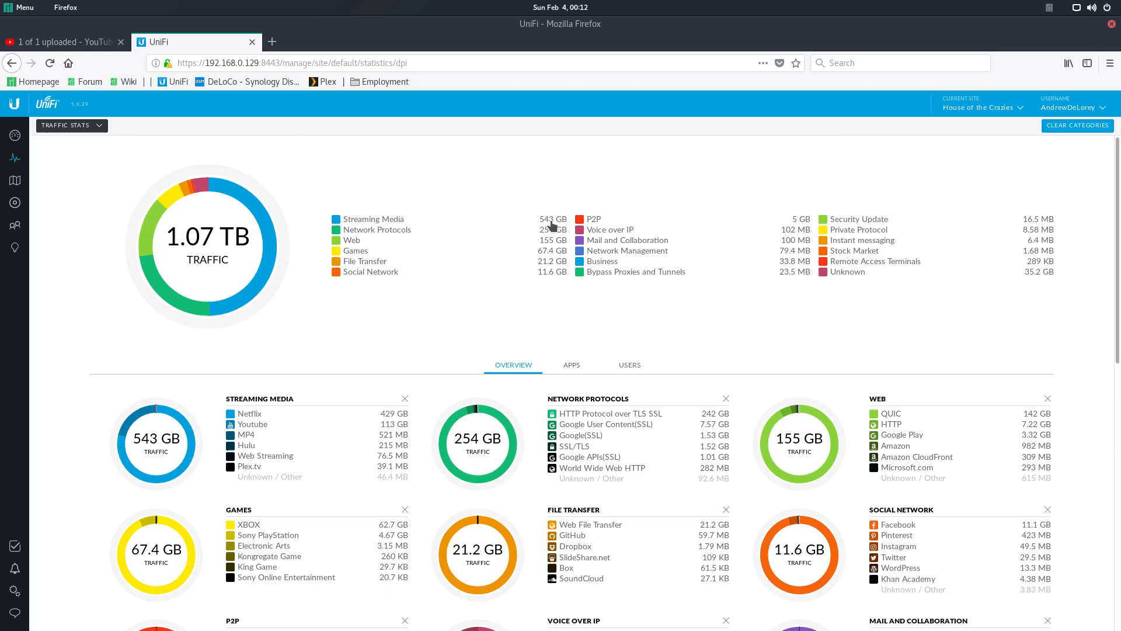
mouse_move(268, 257)
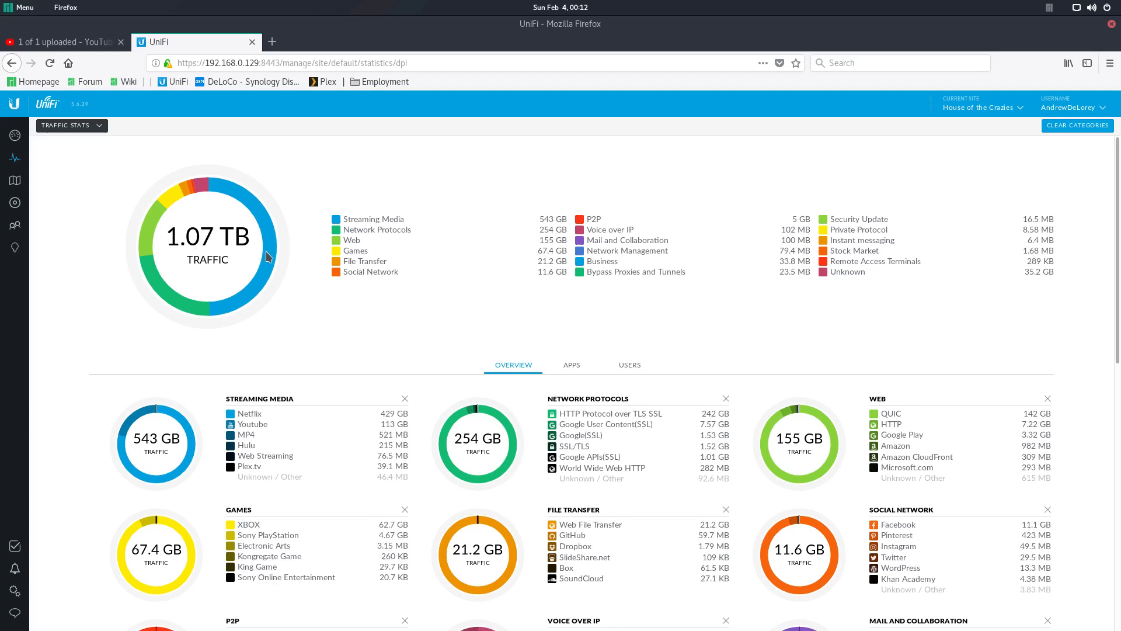
mouse_move(257, 413)
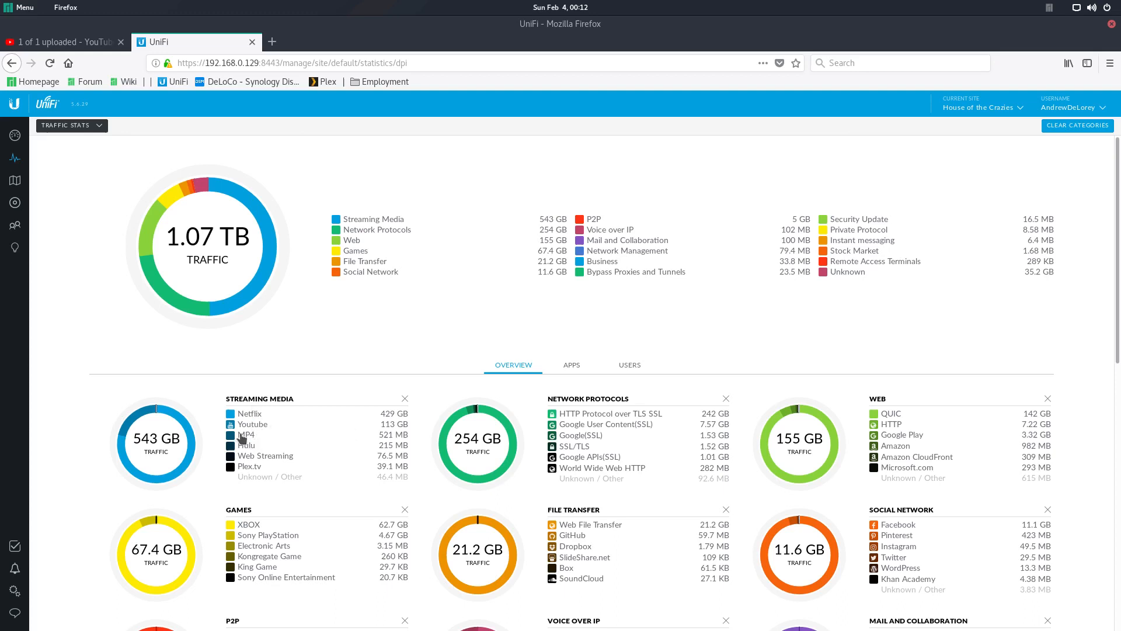
mouse_move(240, 416)
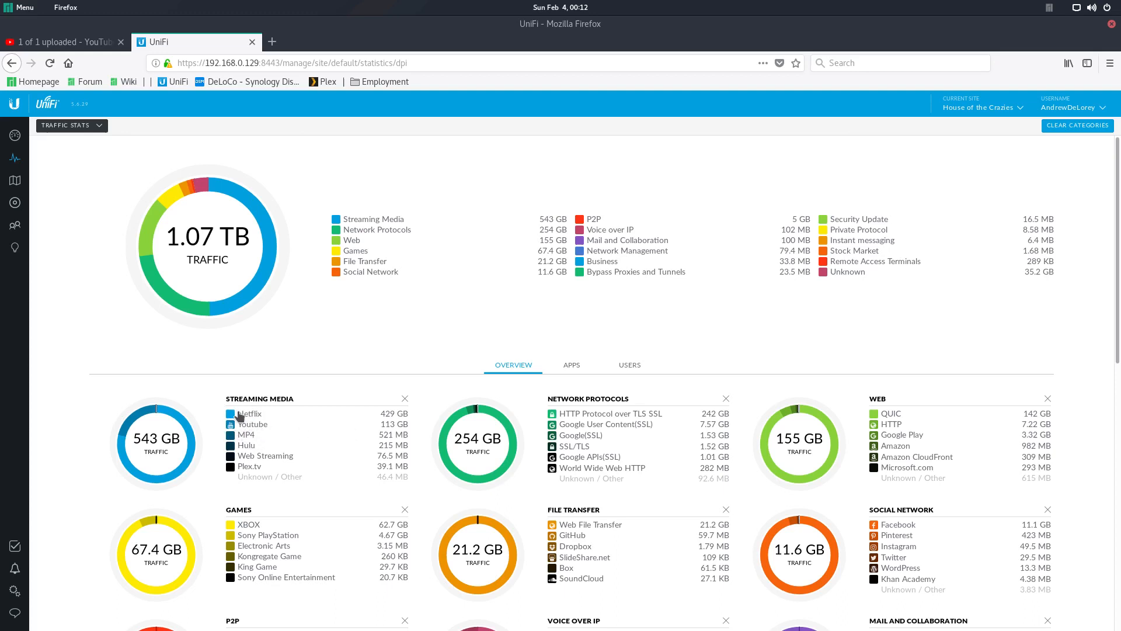
mouse_move(680, 425)
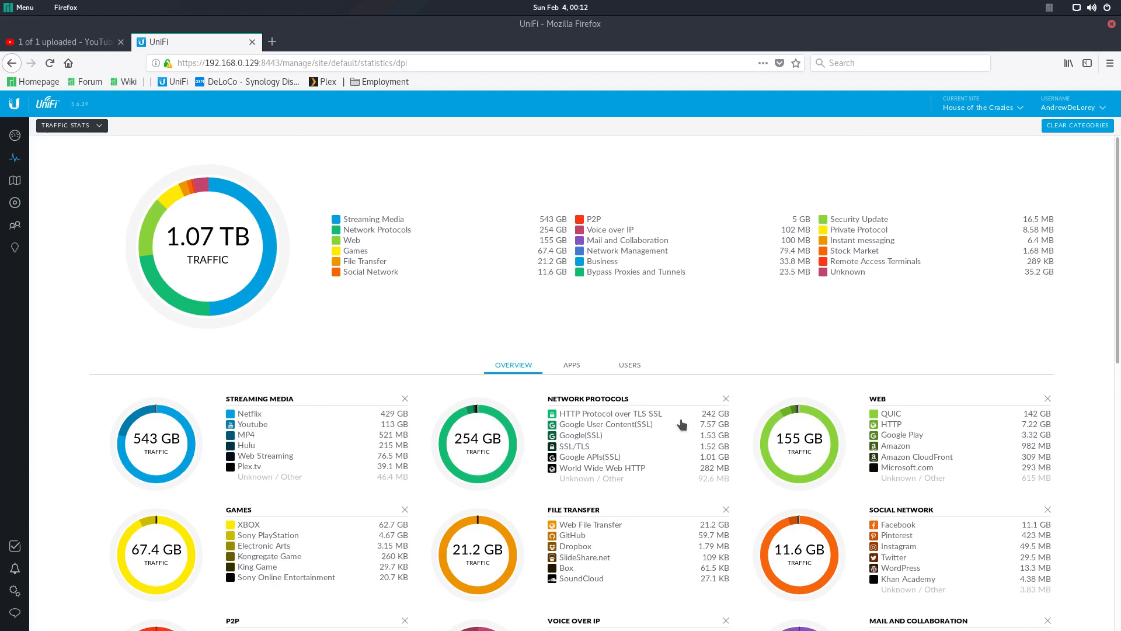
scroll(down, 3)
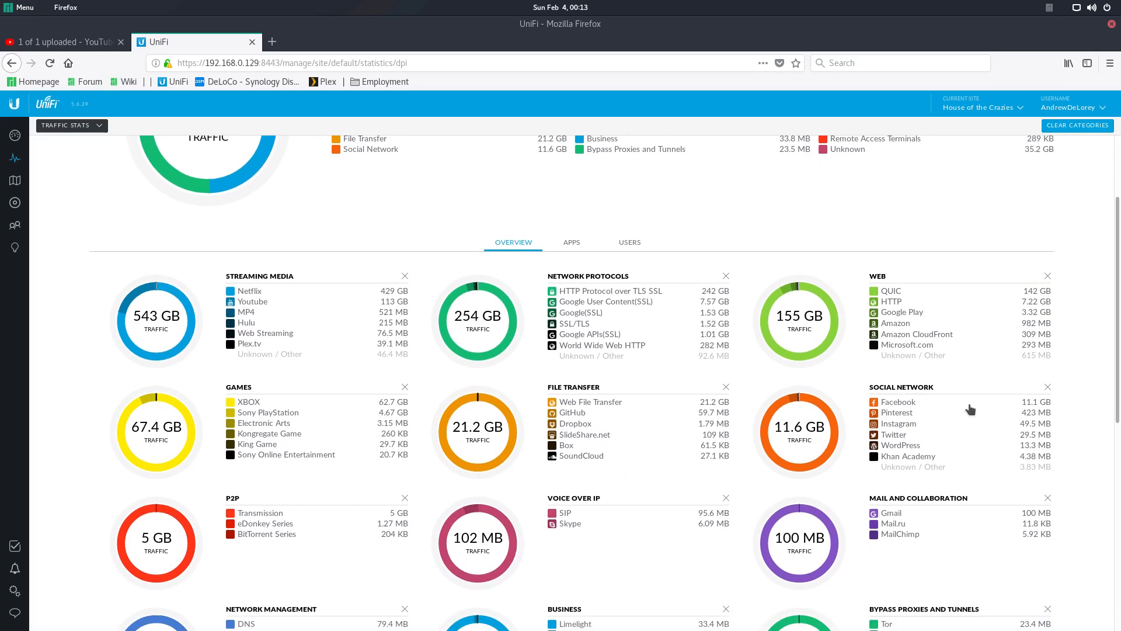
scroll(down, 3)
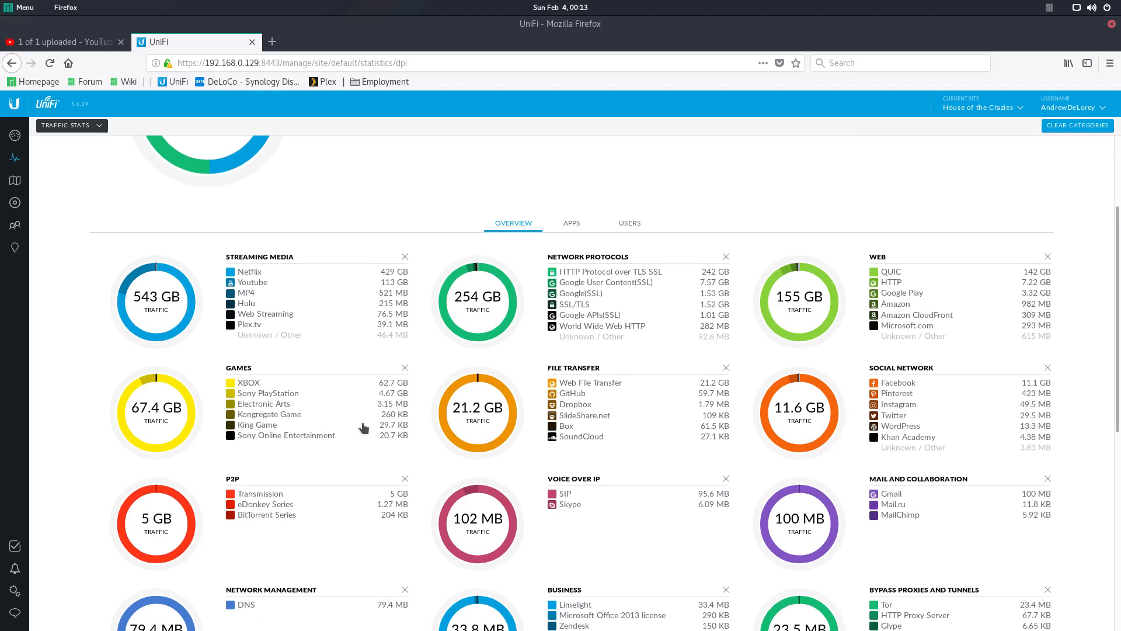
scroll(down, 3)
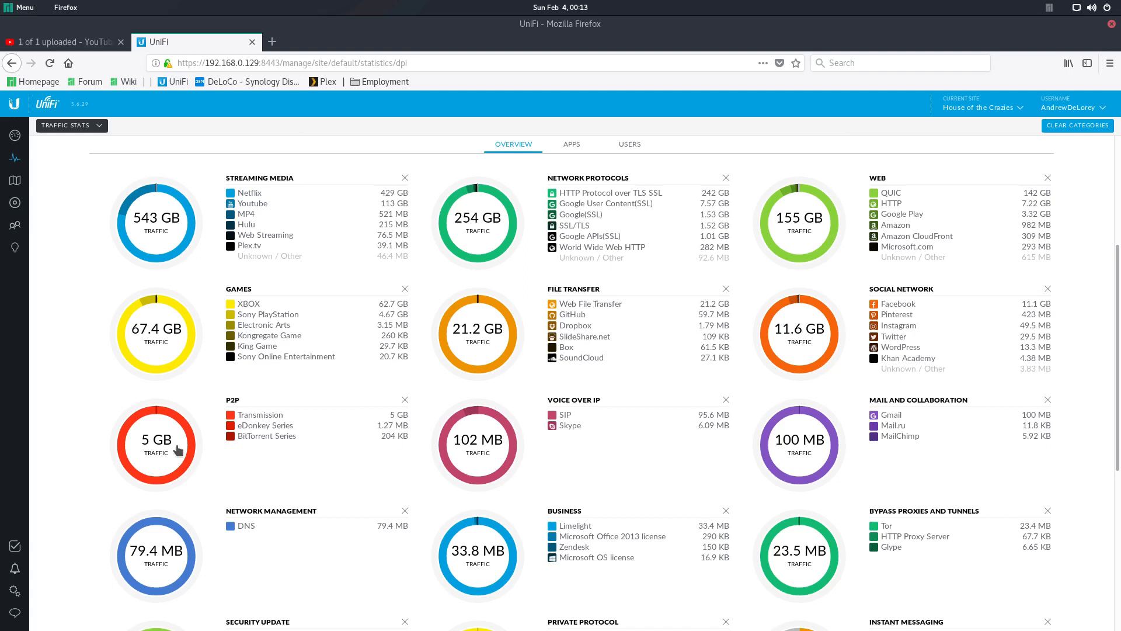
mouse_move(702, 534)
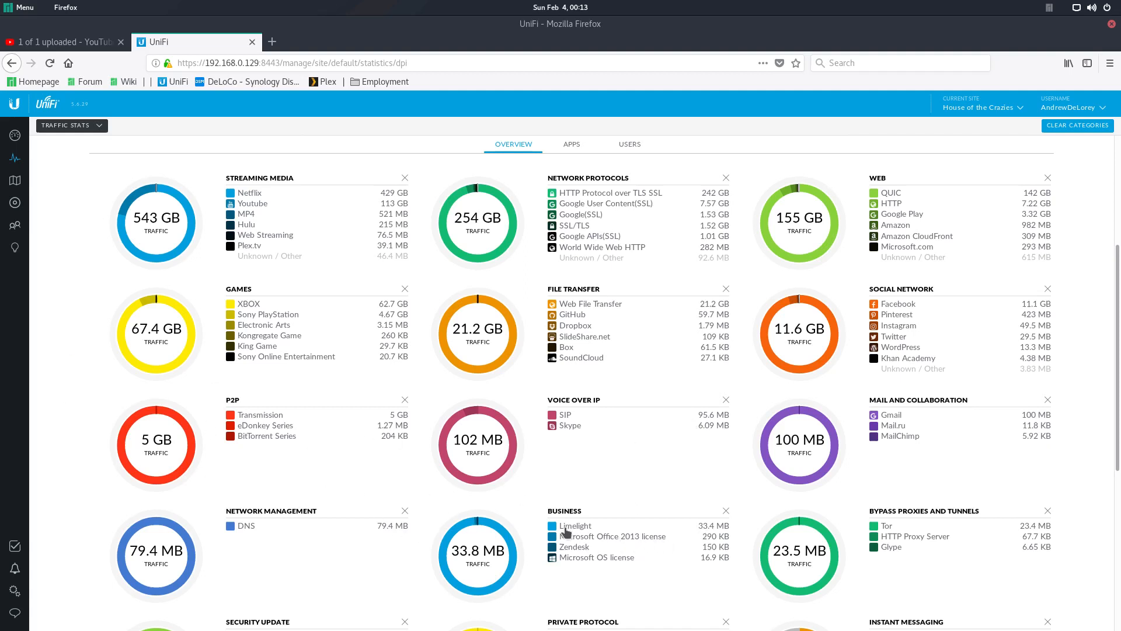
mouse_move(590, 324)
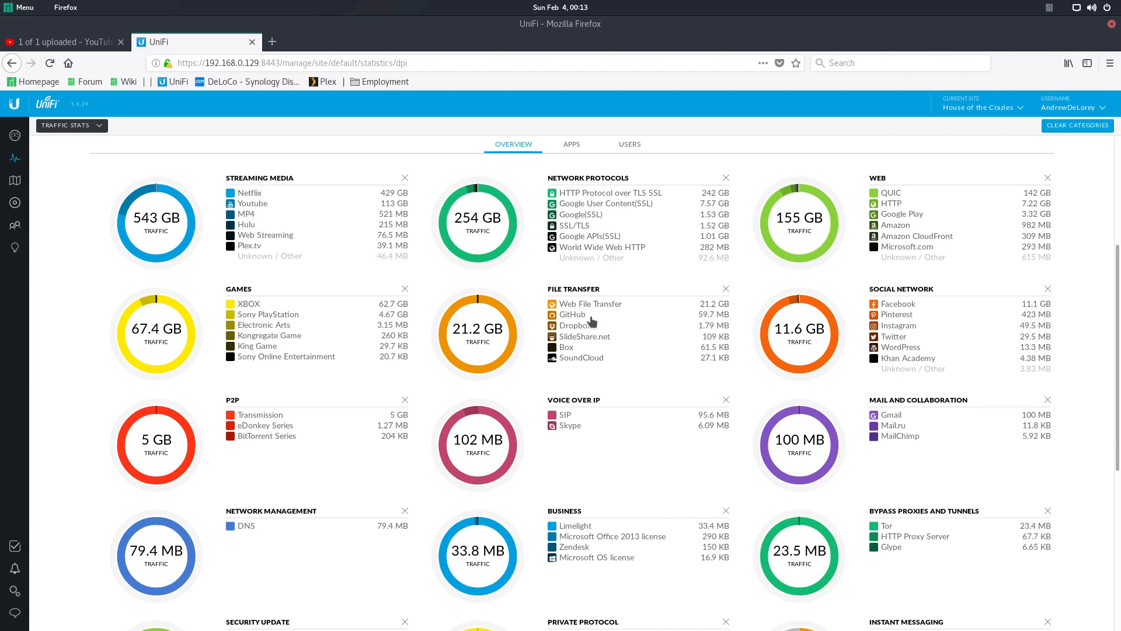
mouse_move(1004, 330)
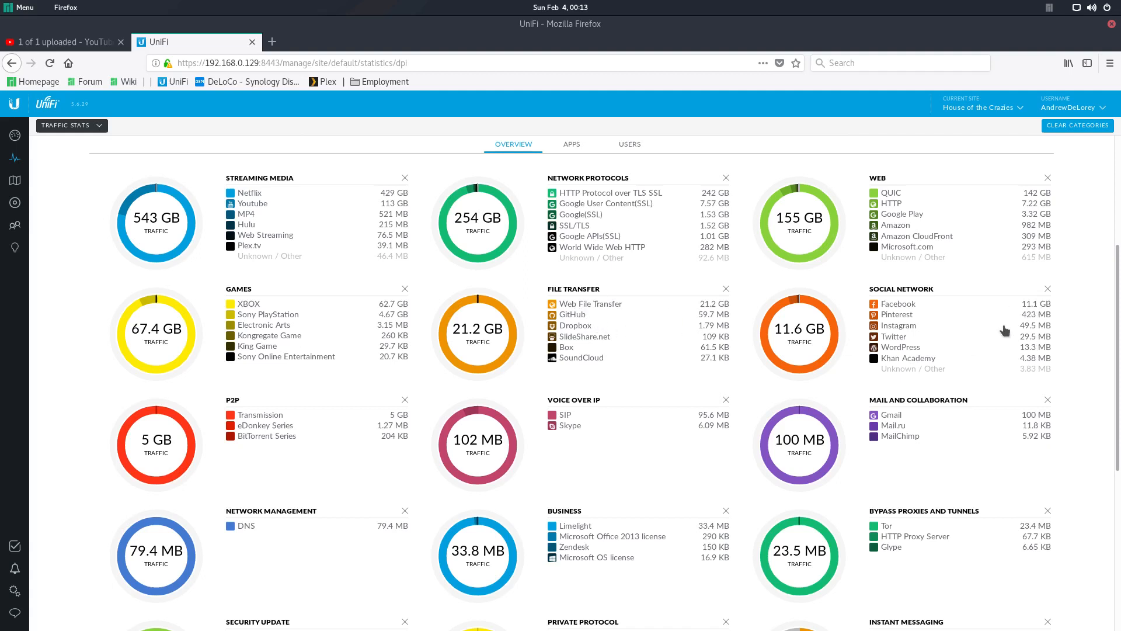
mouse_move(1017, 341)
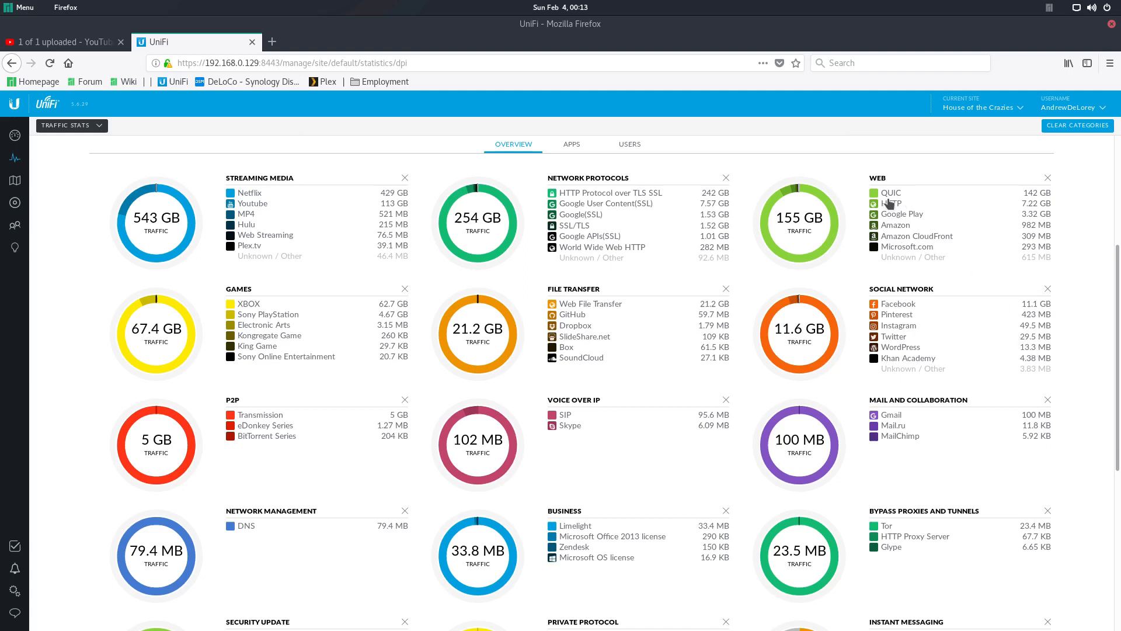
mouse_move(1051, 202)
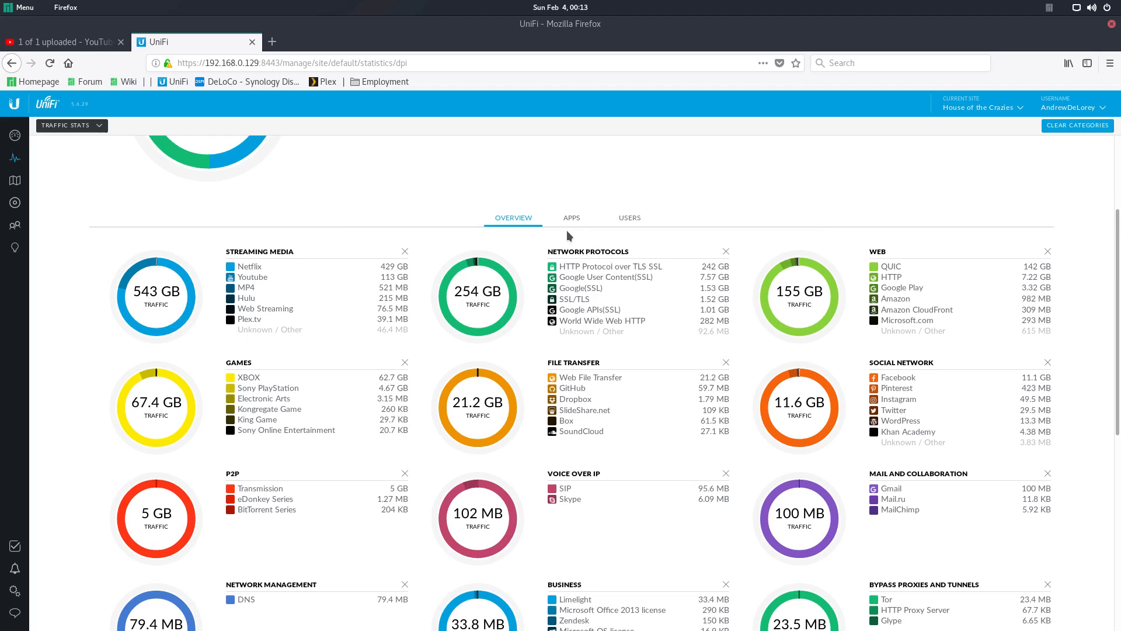
- View DPI traffic totals per application, then per client device
click(571, 217)
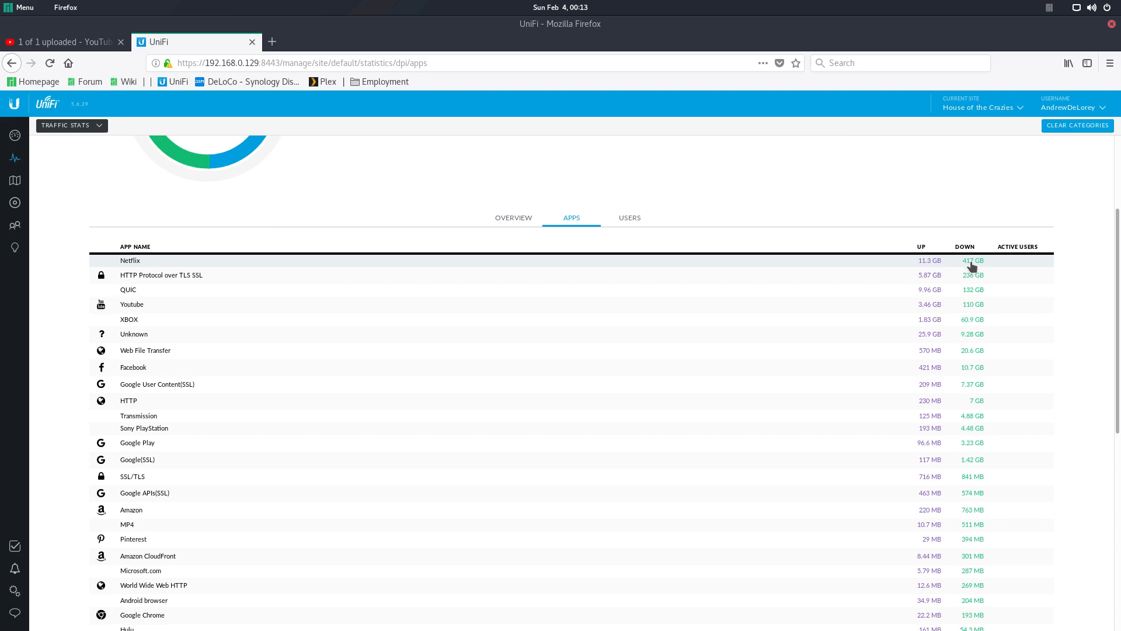
mouse_move(986, 270)
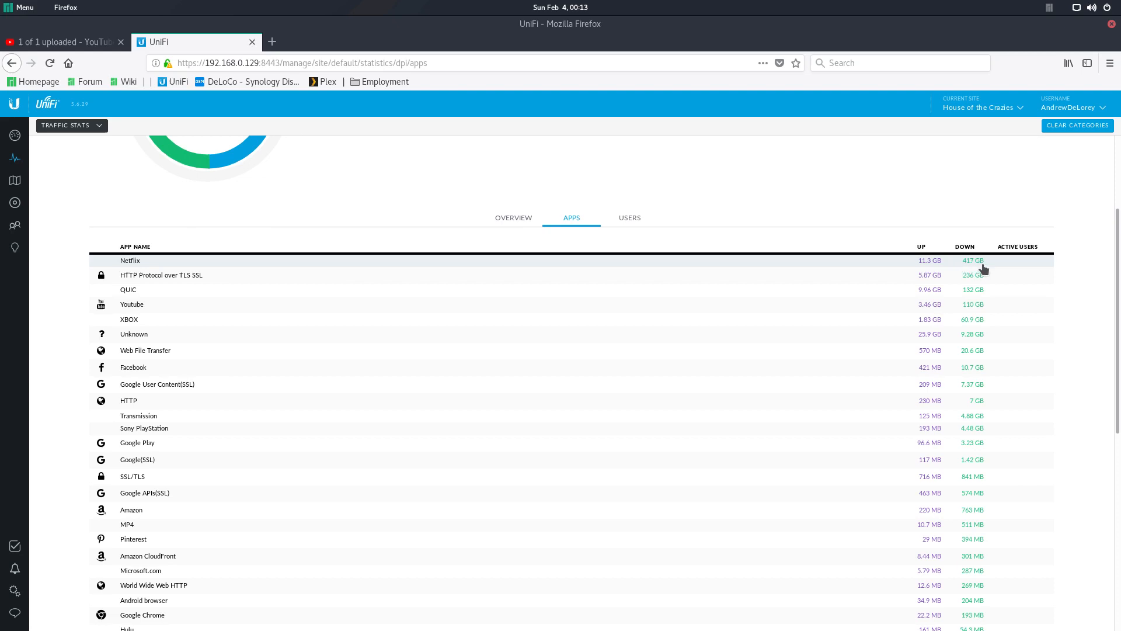
mouse_move(974, 274)
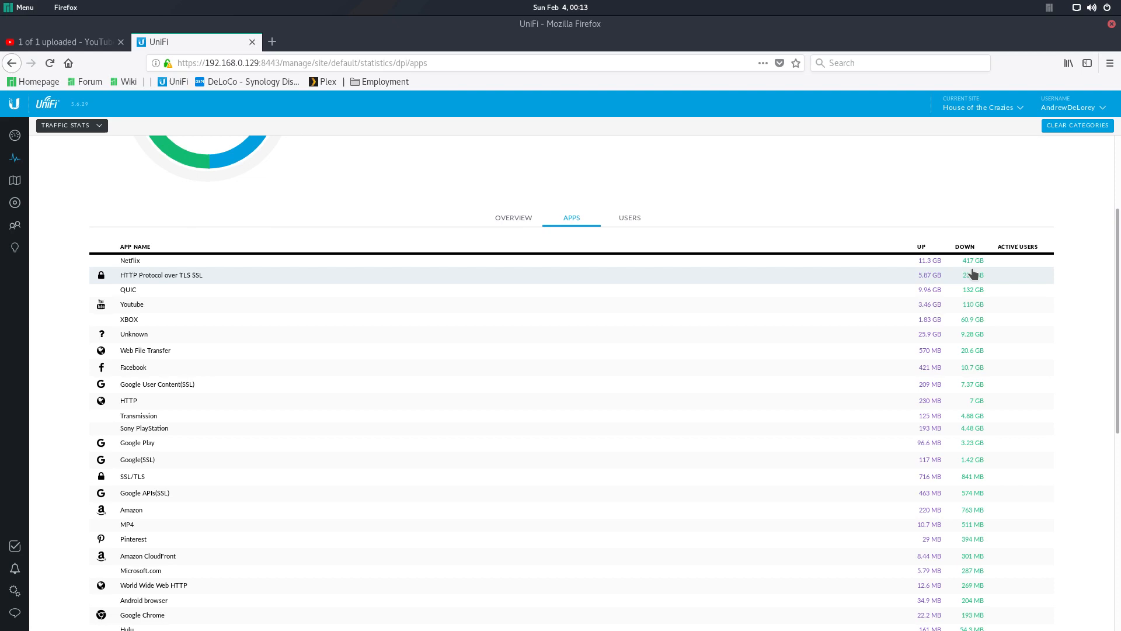
mouse_move(979, 290)
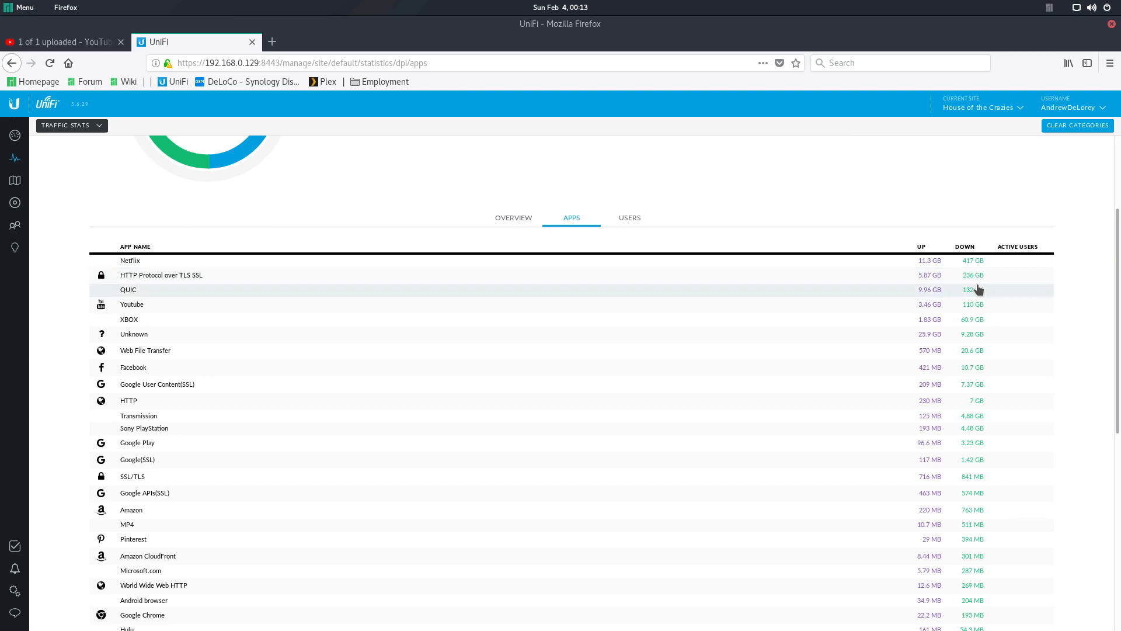
mouse_move(974, 306)
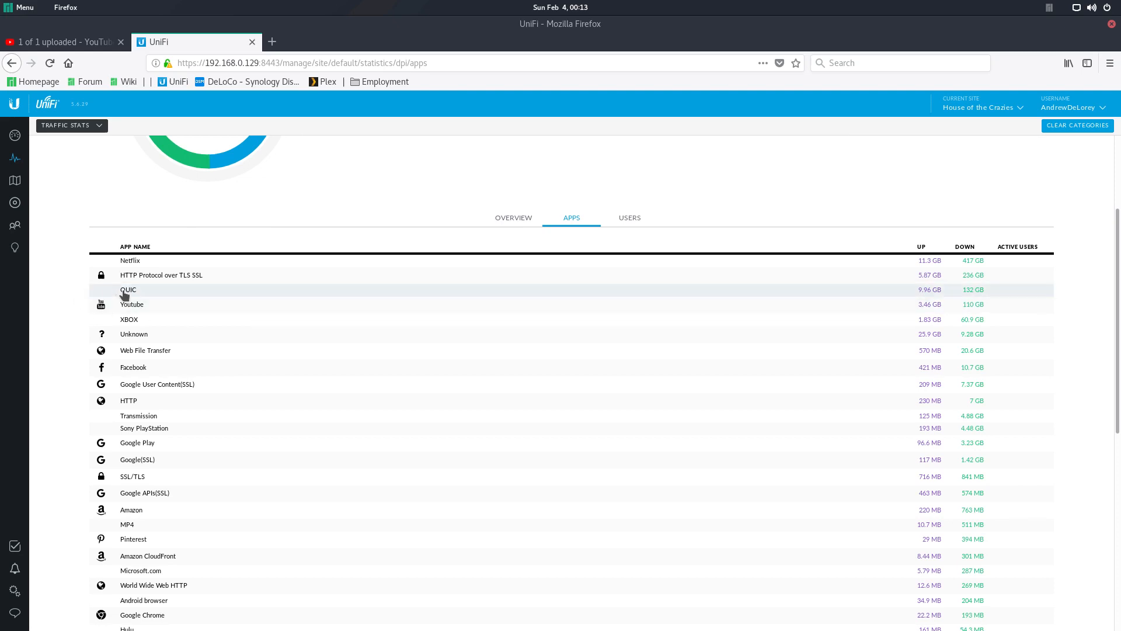
mouse_move(135, 294)
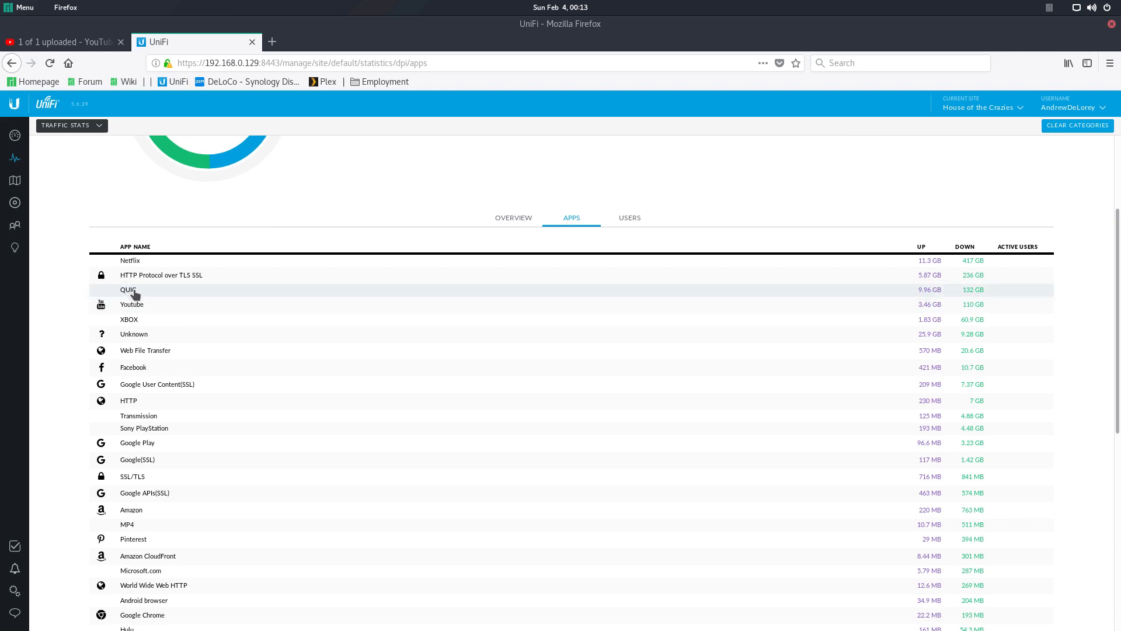
mouse_move(144, 293)
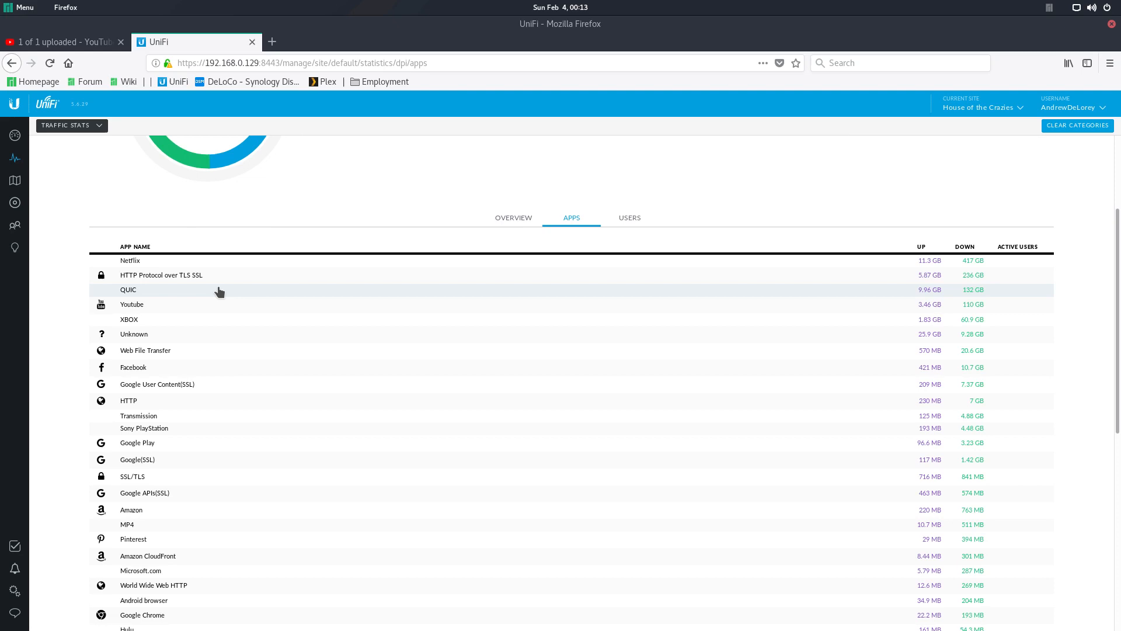
mouse_move(918, 292)
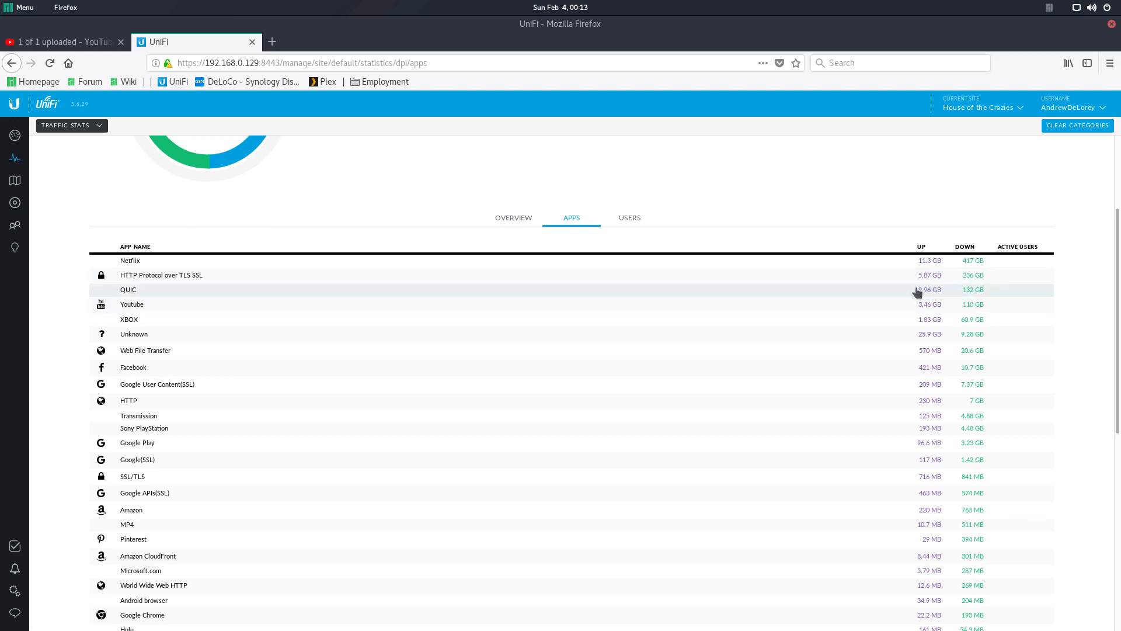
mouse_move(207, 324)
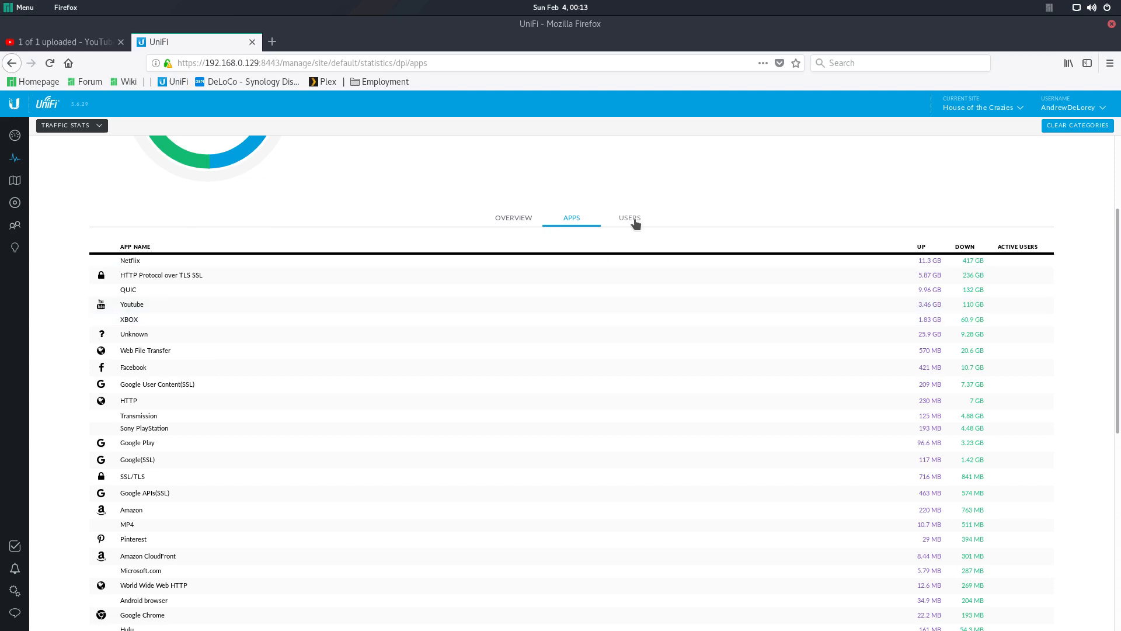
click(630, 218)
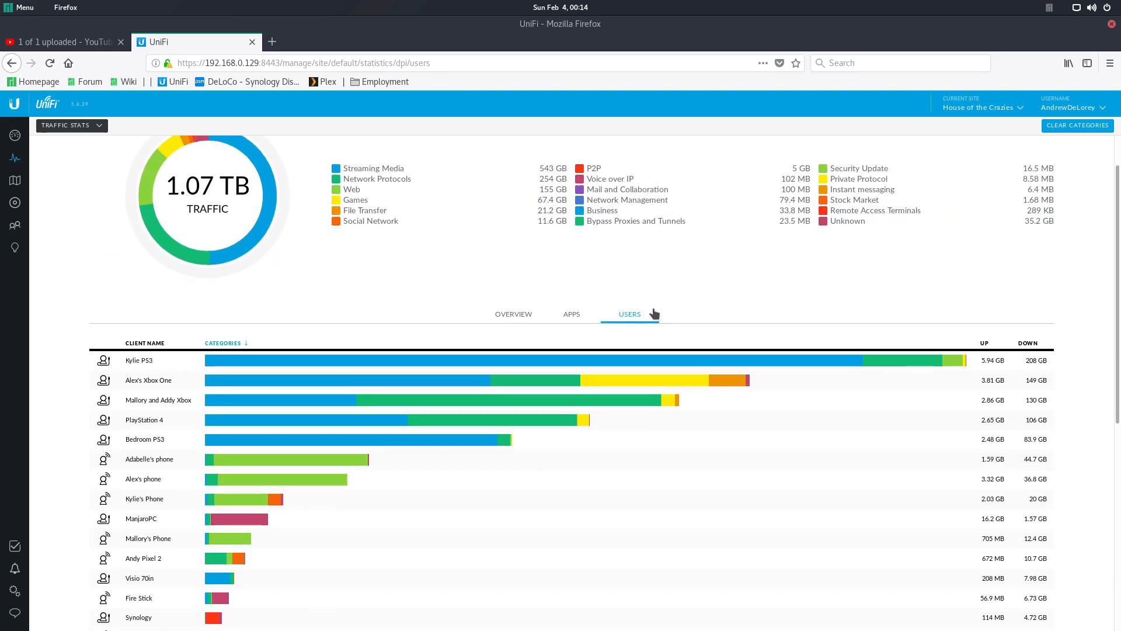
- Review the clients' category bars, then return to the DPI category overview
scroll(down, 3)
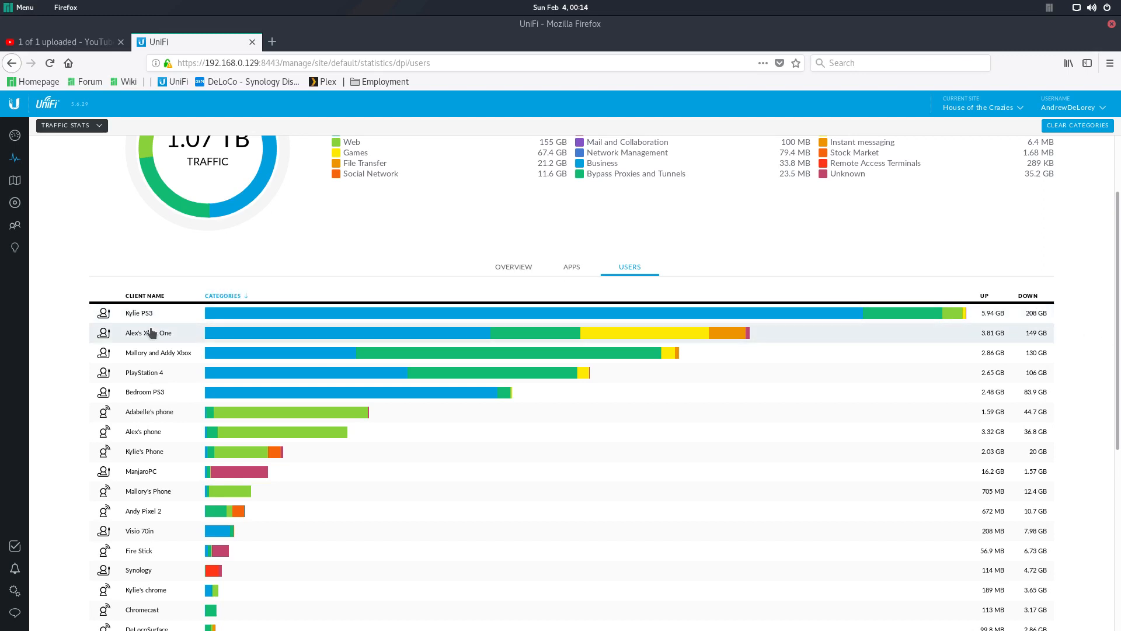
mouse_move(137, 317)
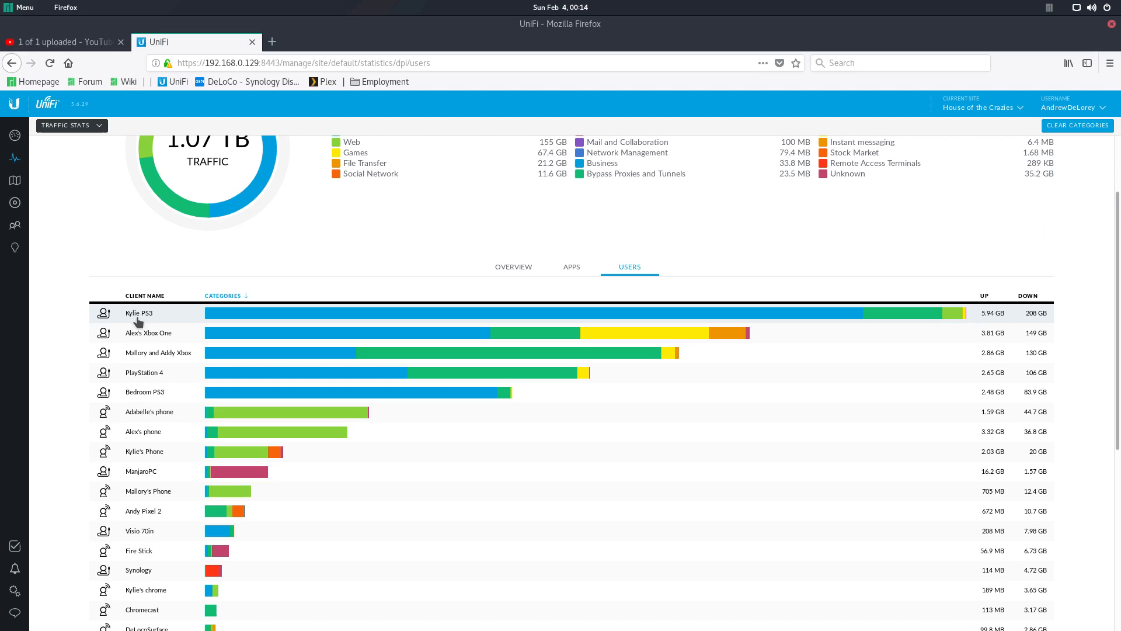
mouse_move(691, 316)
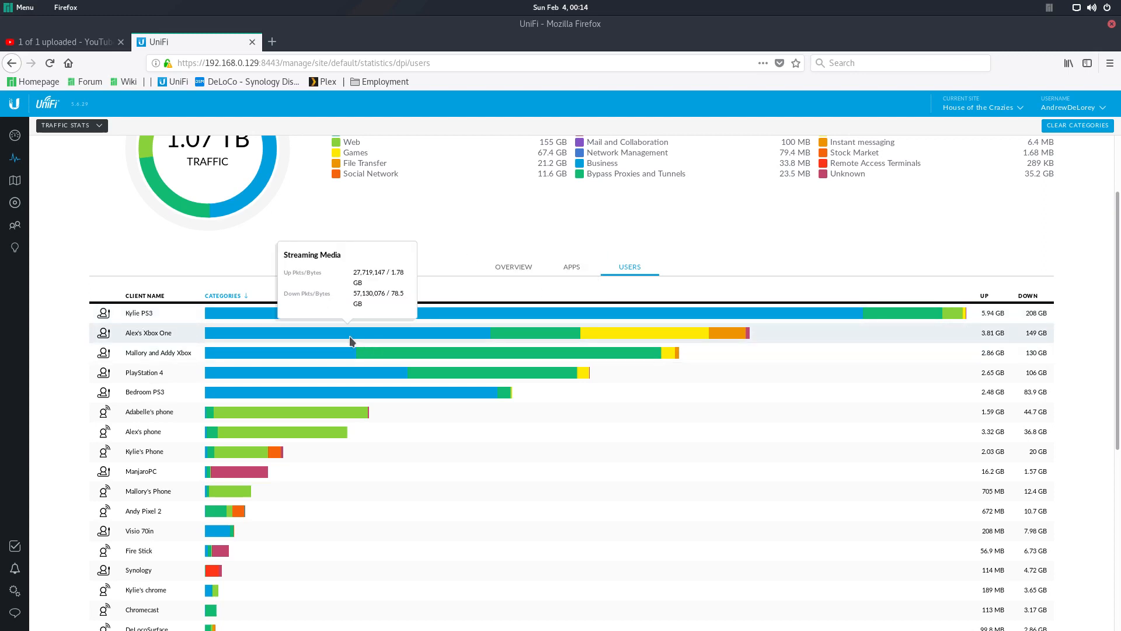
mouse_move(657, 340)
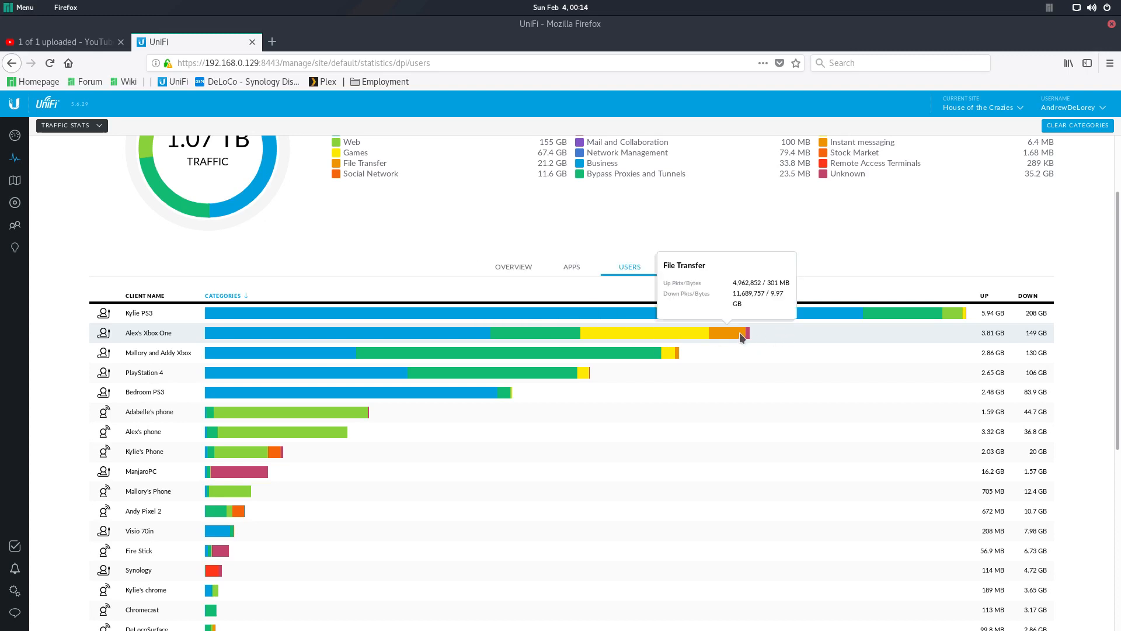
mouse_move(712, 337)
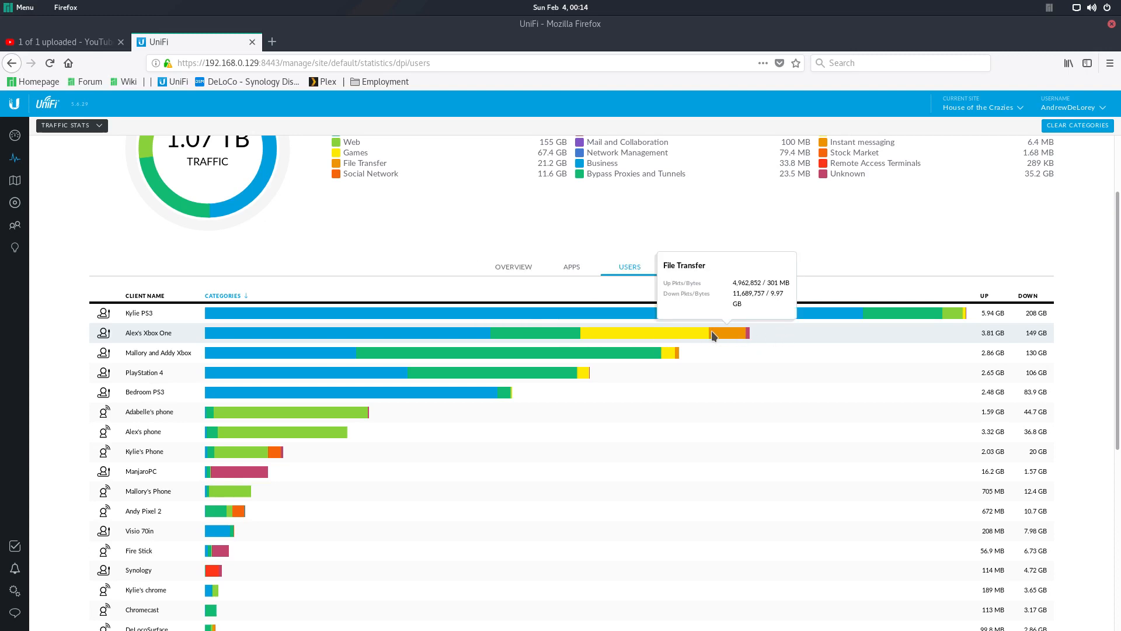
scroll(down, 3)
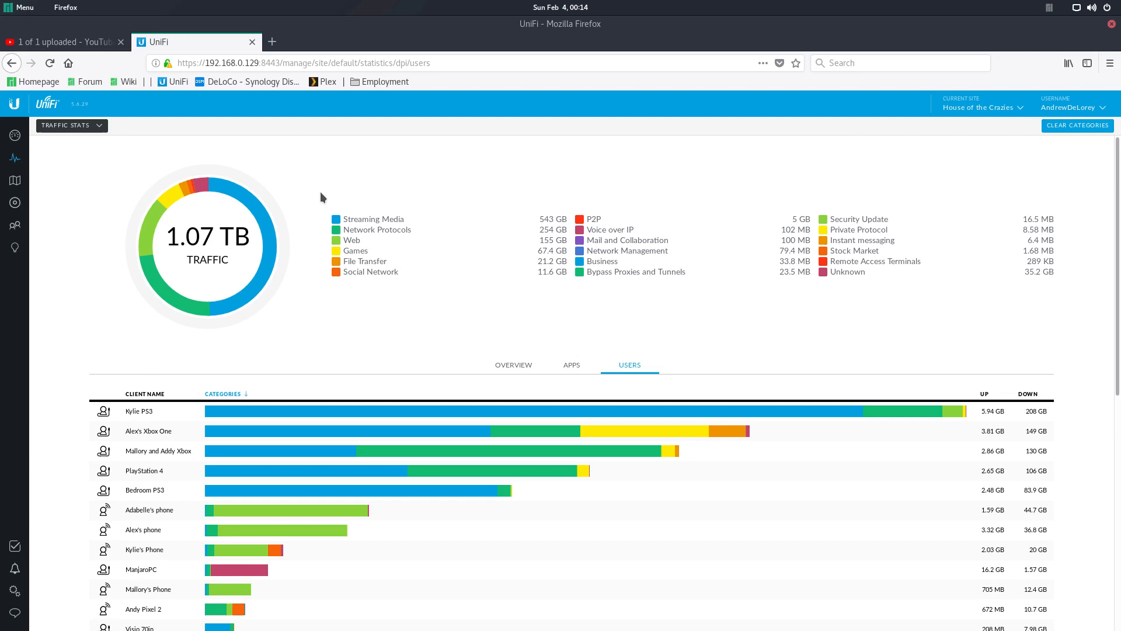
click(513, 364)
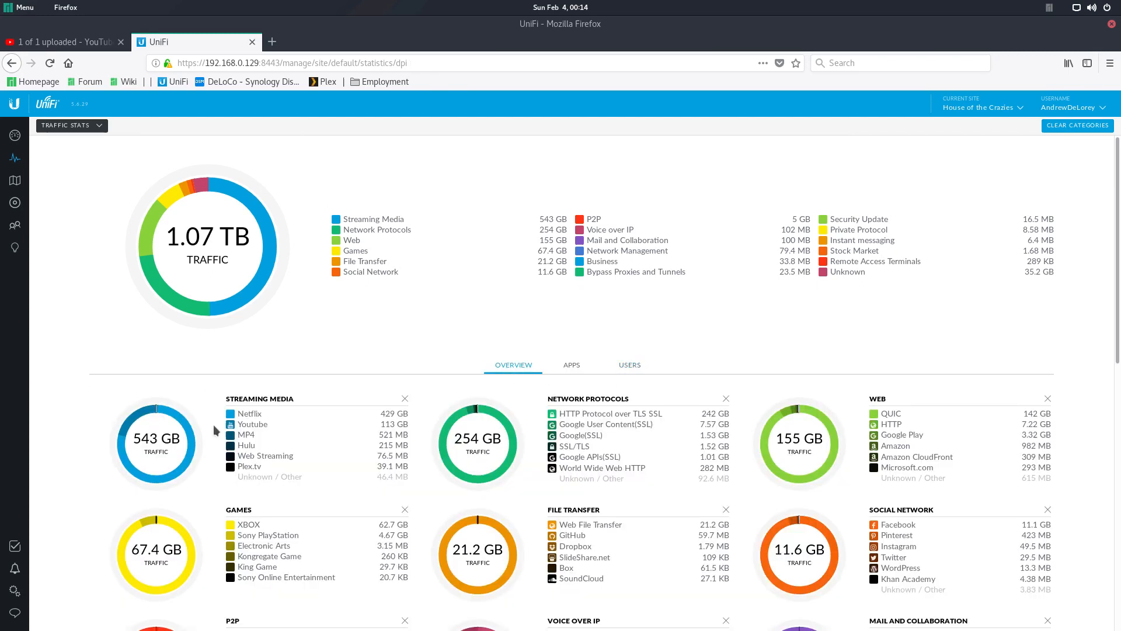
mouse_move(256, 420)
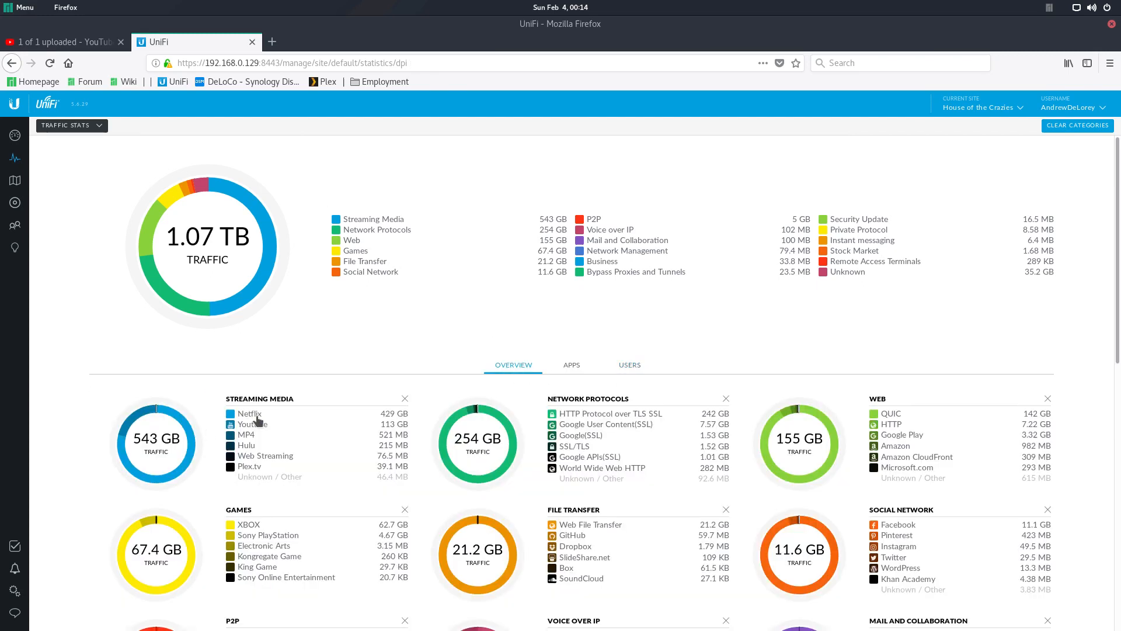
- Drill into Netflix traffic per client device, then back out to Streaming Media totals
click(248, 413)
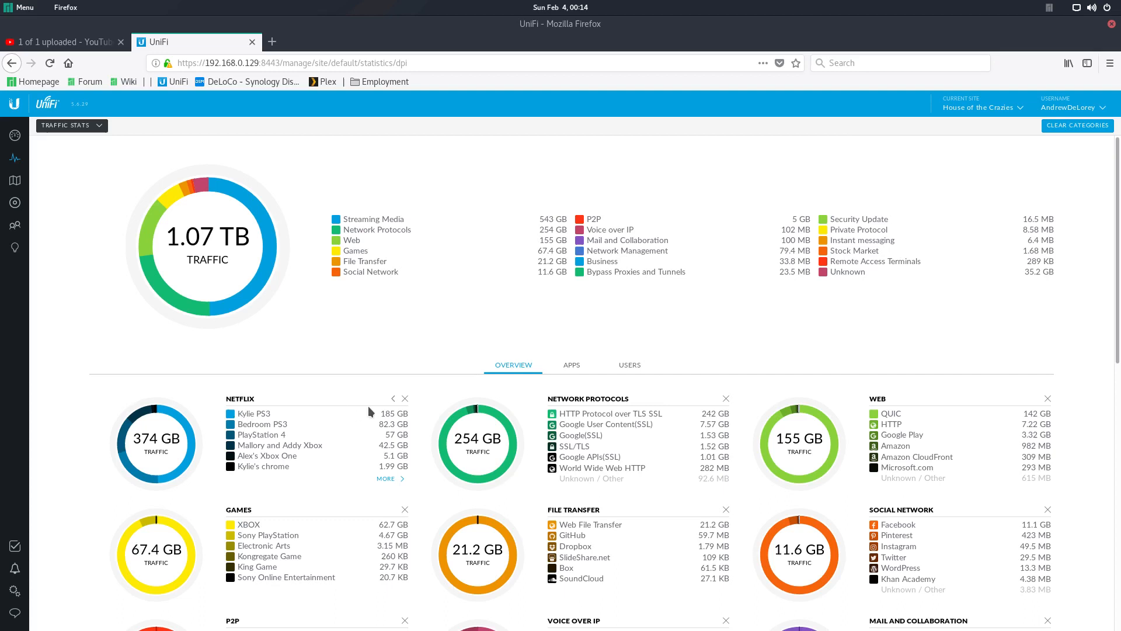
mouse_move(307, 419)
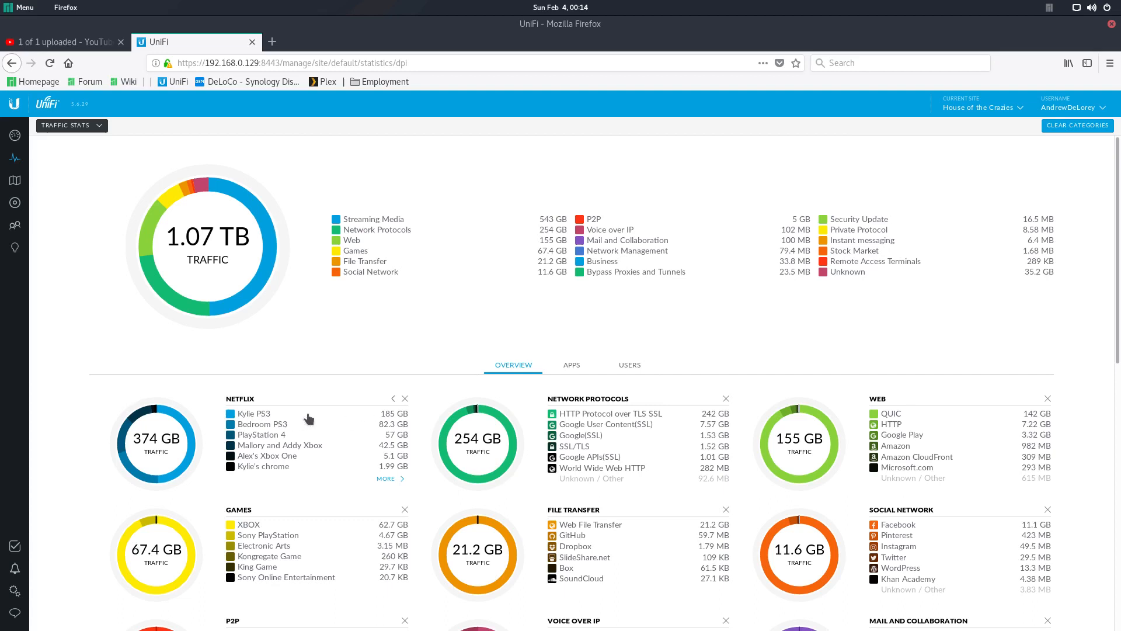
mouse_move(407, 429)
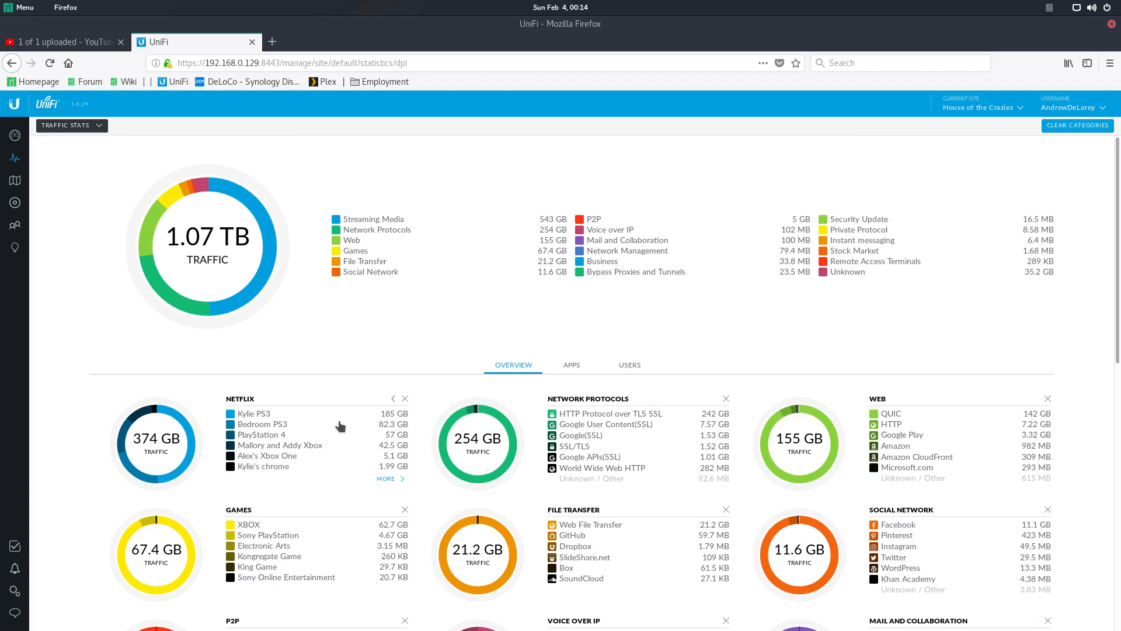
mouse_move(349, 432)
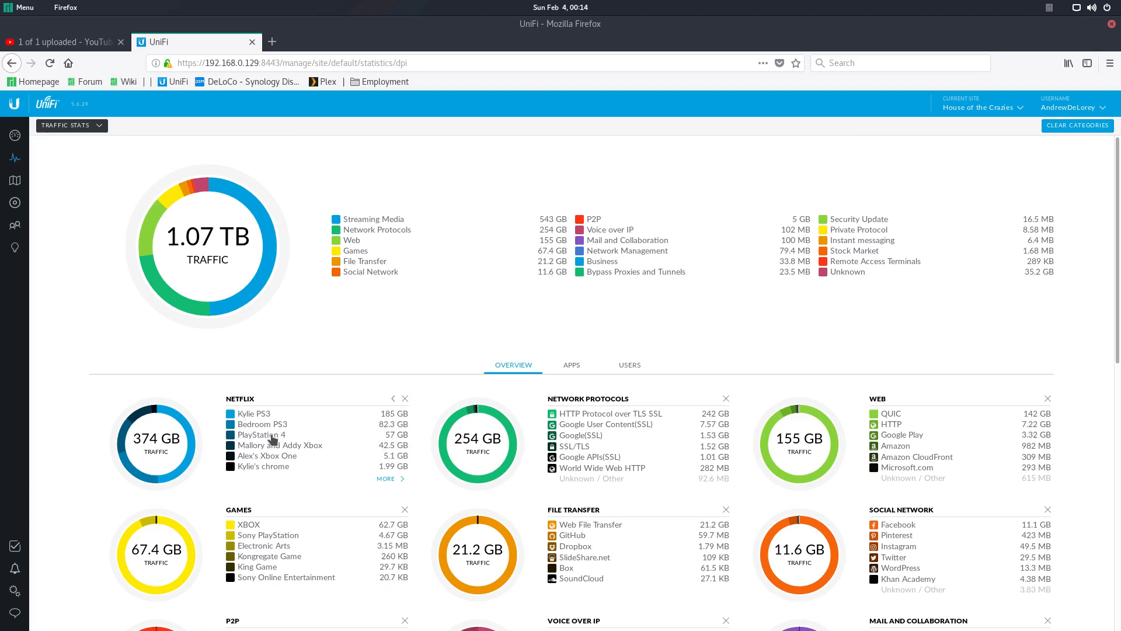
mouse_move(398, 440)
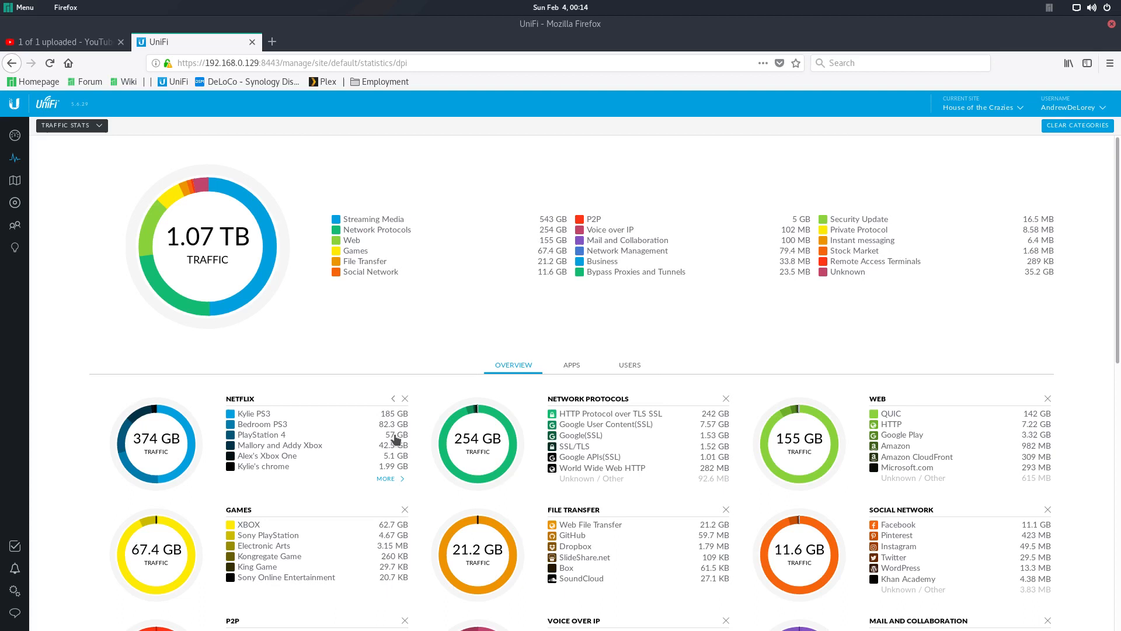
mouse_move(422, 416)
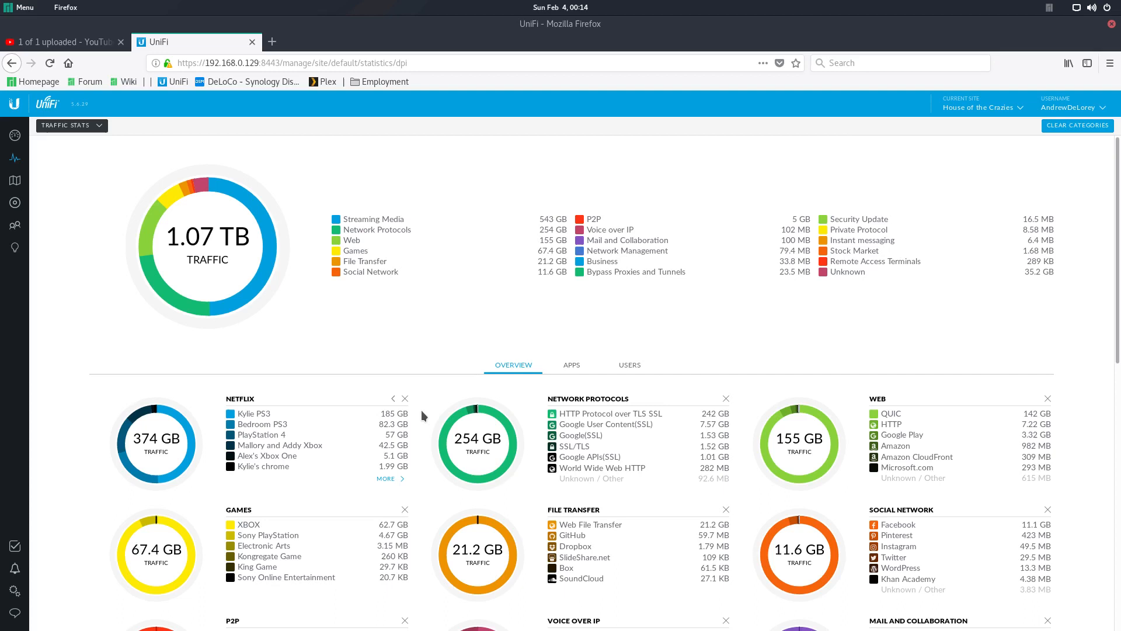
mouse_move(365, 413)
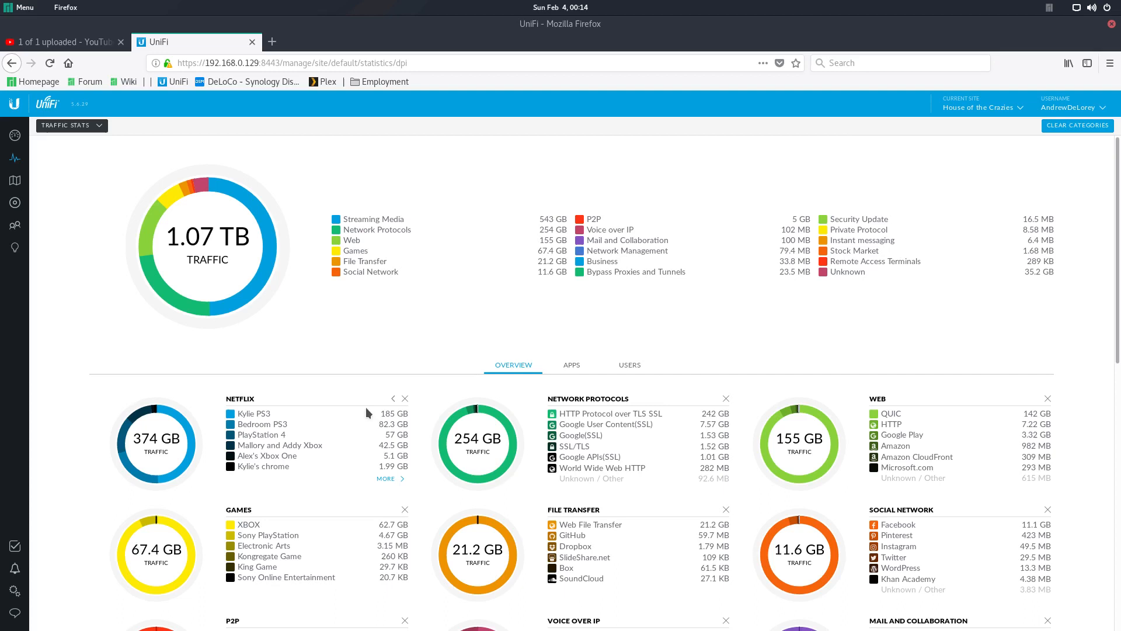
click(392, 399)
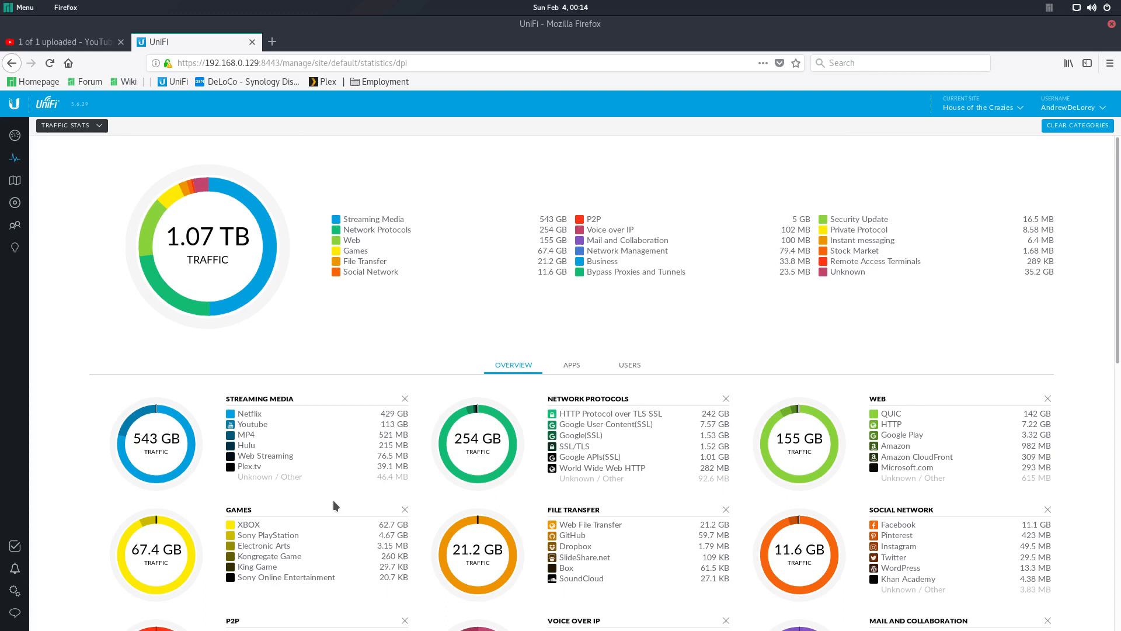
scroll(down, 3)
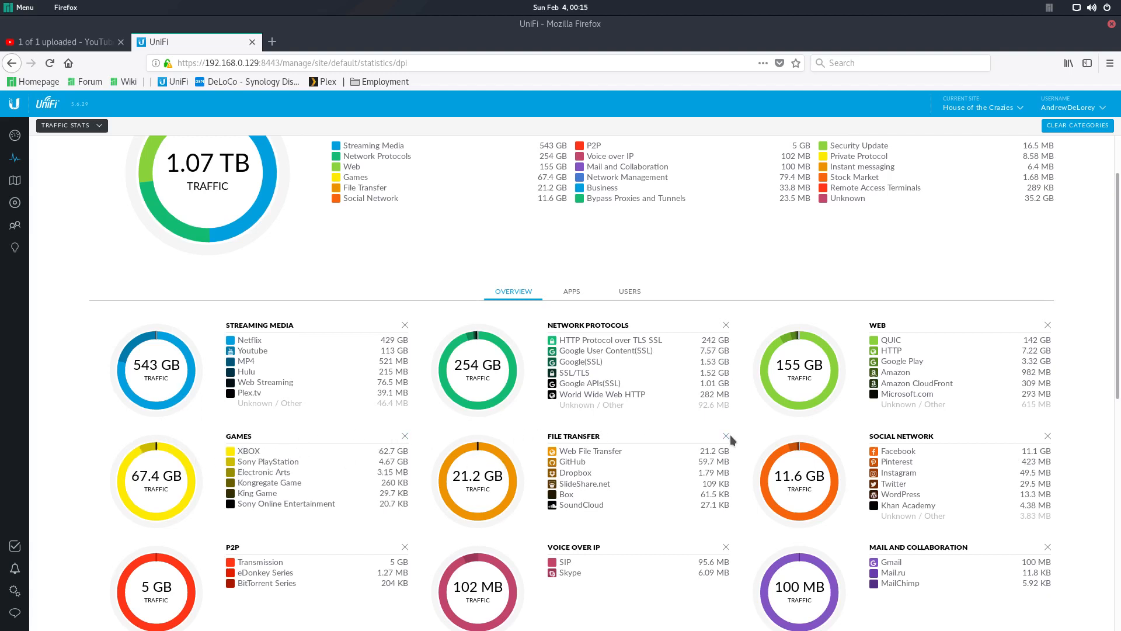
click(725, 436)
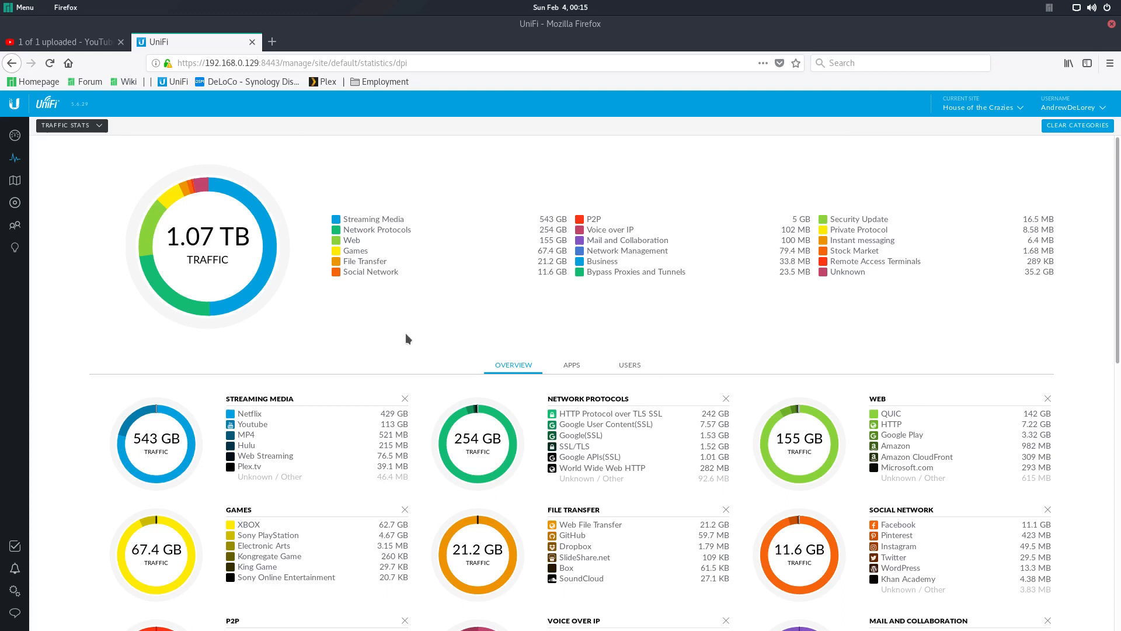
mouse_move(953, 393)
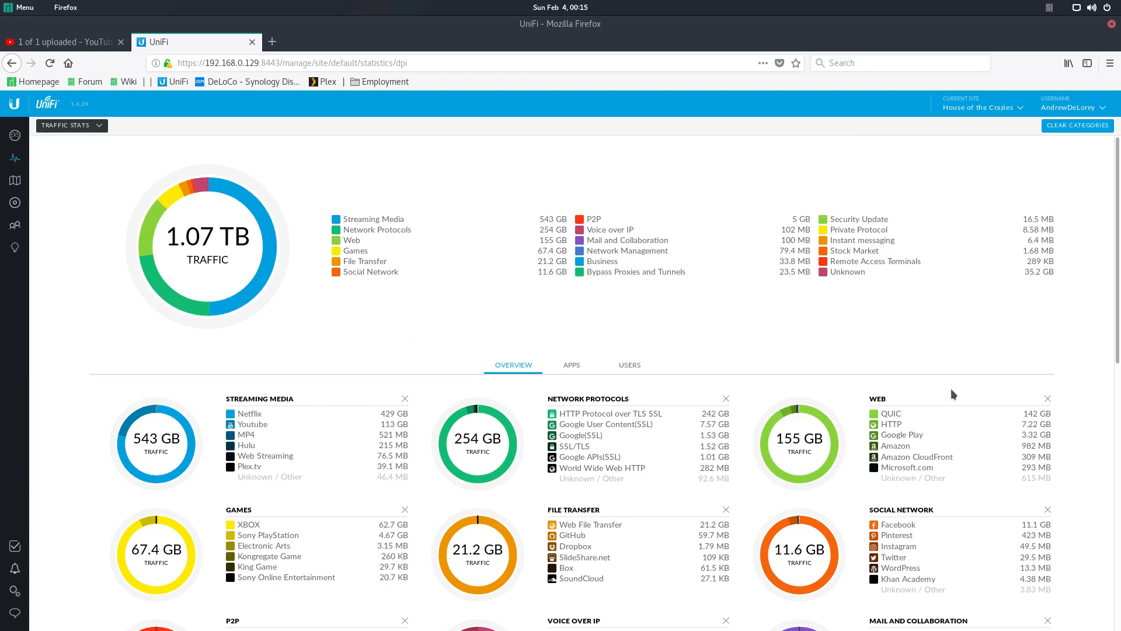
scroll(down, 3)
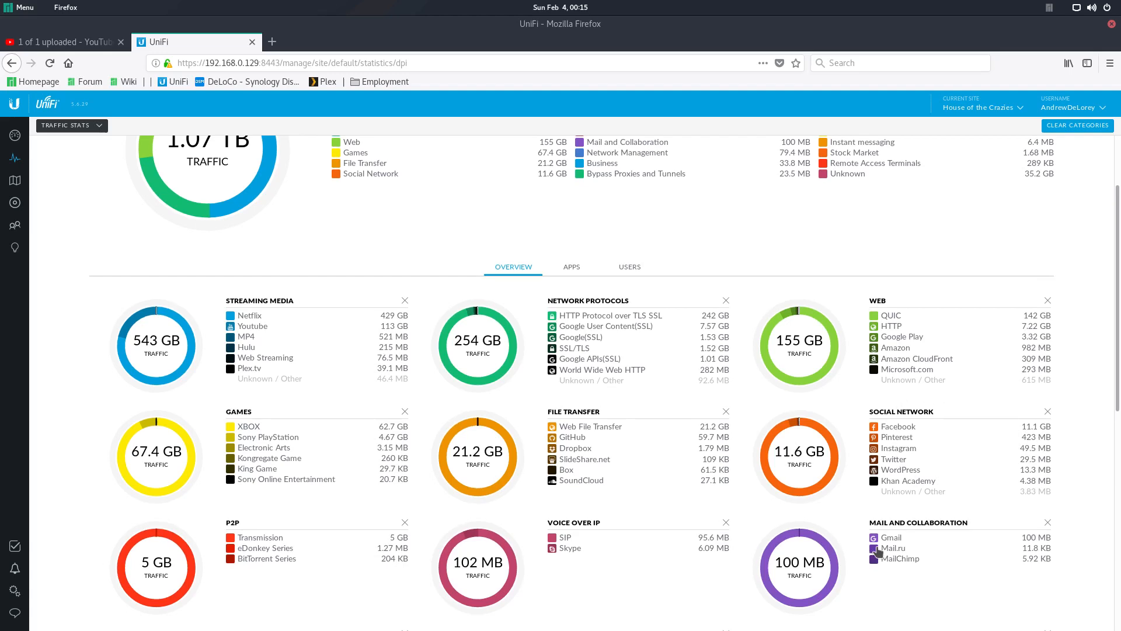
mouse_move(349, 542)
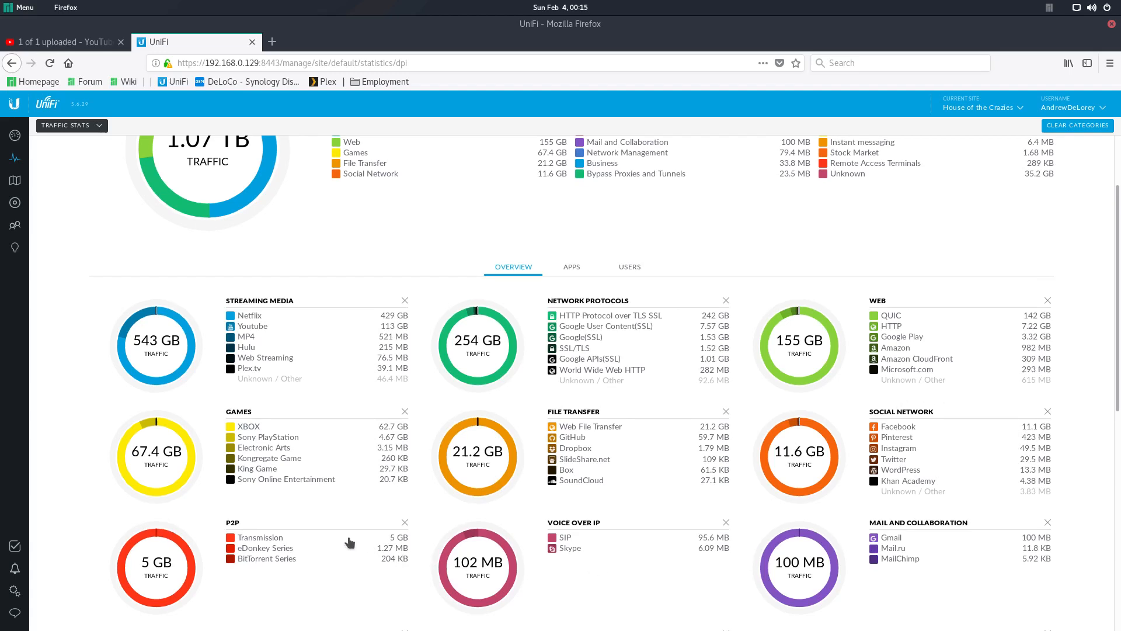
mouse_move(220, 458)
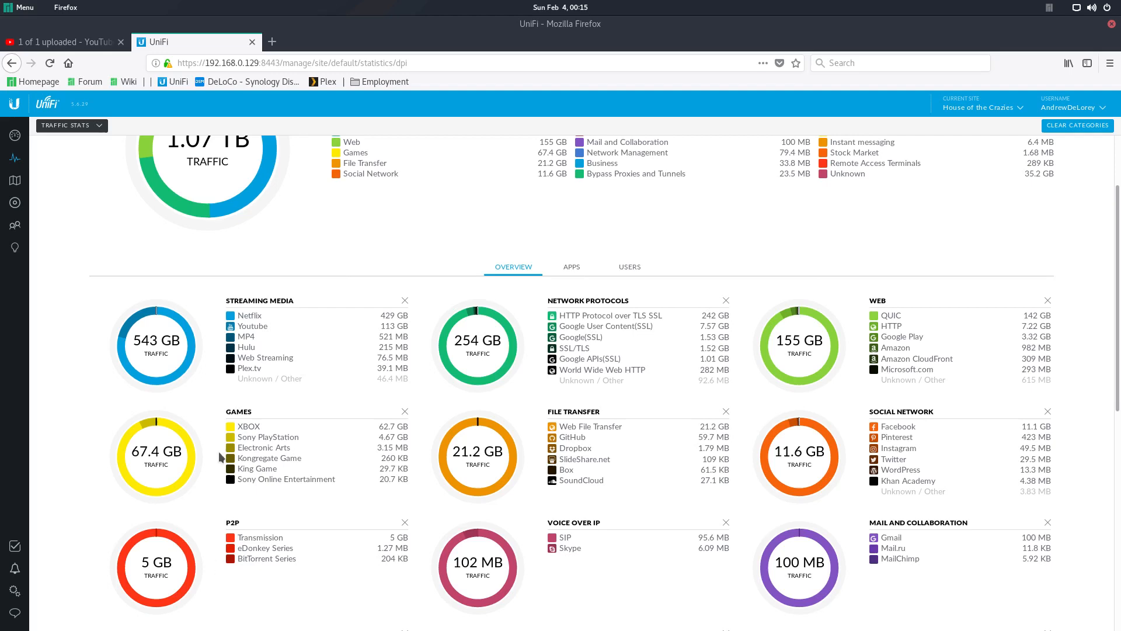
mouse_move(616, 420)
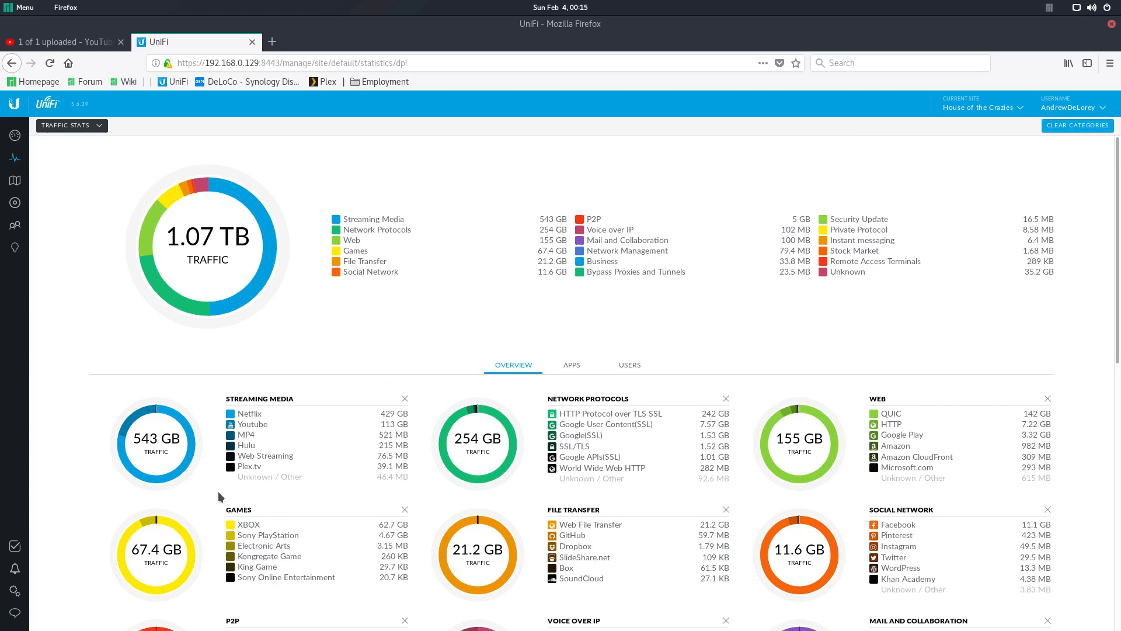
- Scroll through the remaining DPI category cards such as Network Management and Business
click(1077, 125)
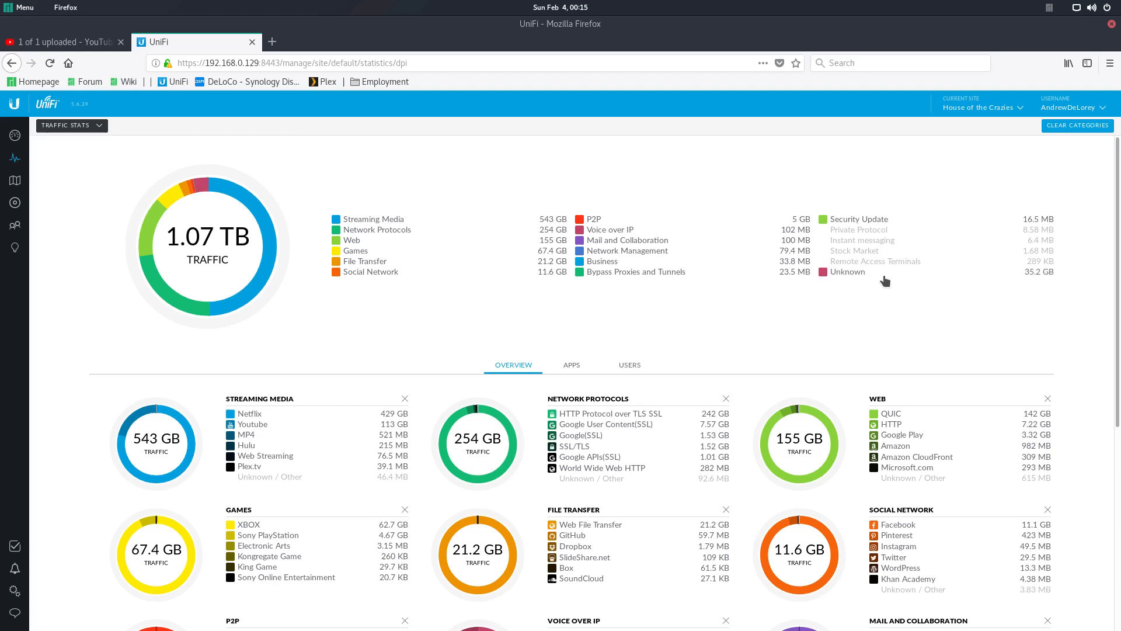
scroll(down, 3)
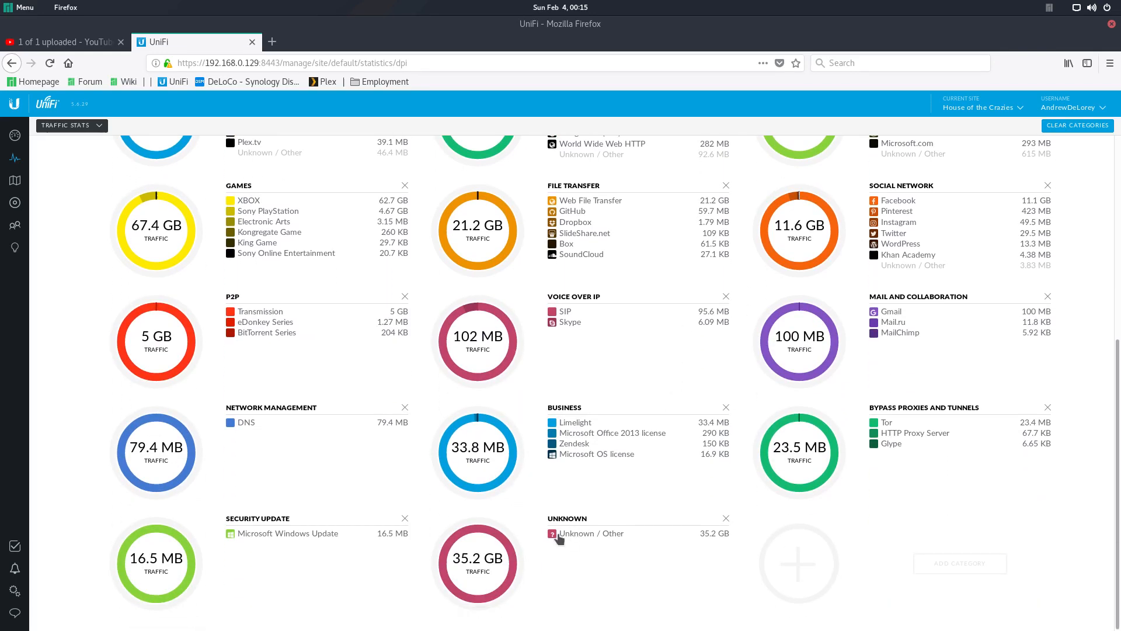
mouse_move(539, 533)
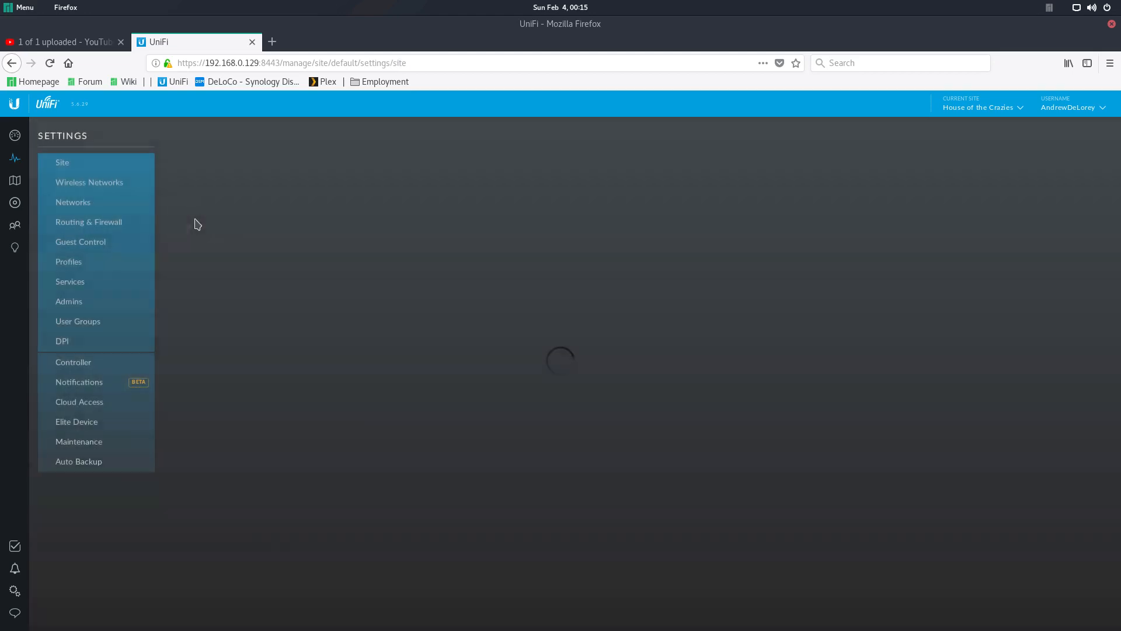
- Clear the DPI counters and confirm discarding all collected DPI data
click(61, 340)
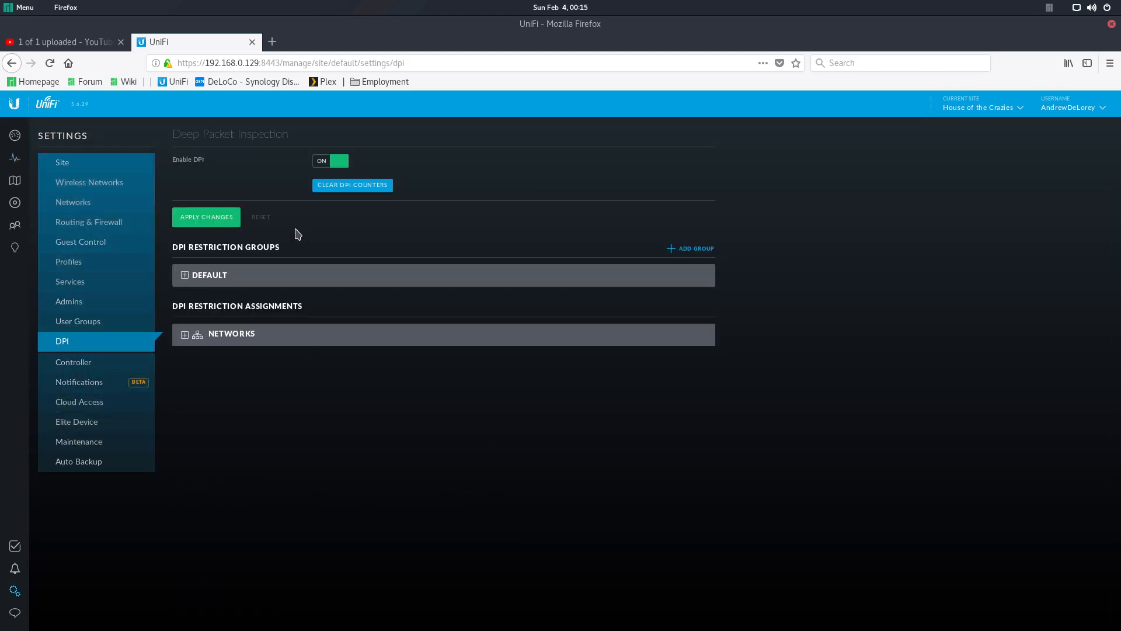
click(352, 185)
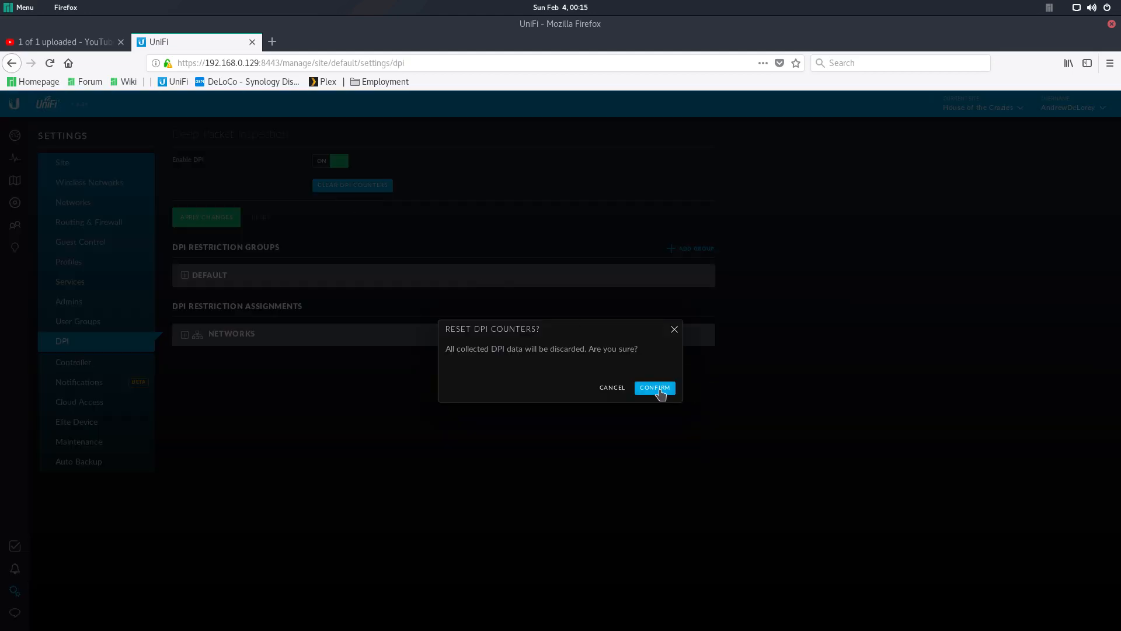
click(654, 386)
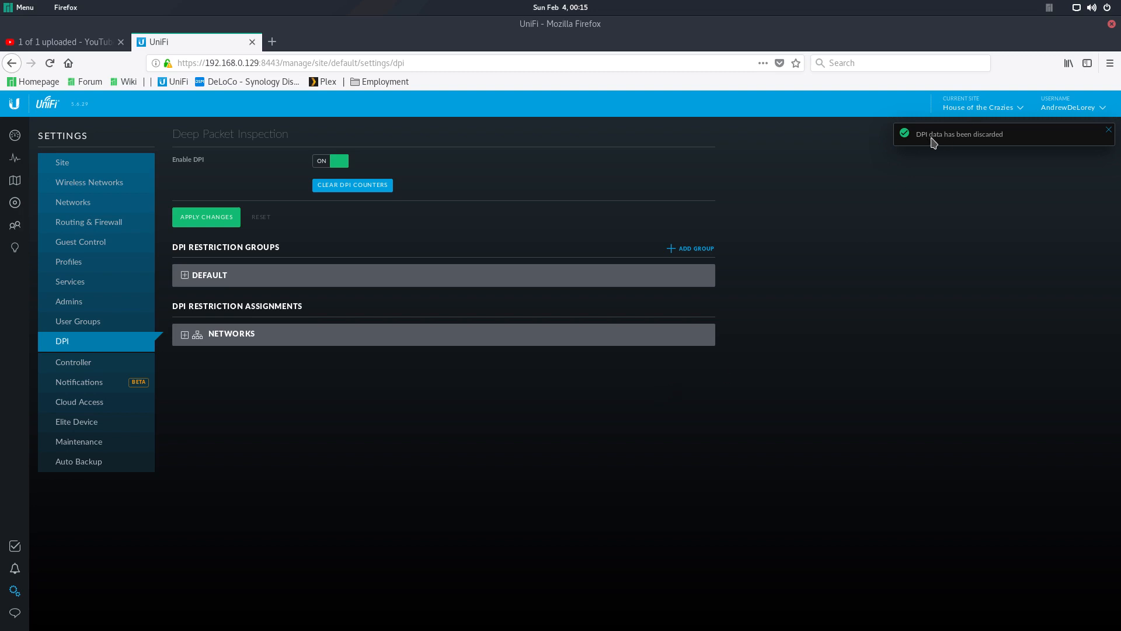
mouse_move(14, 203)
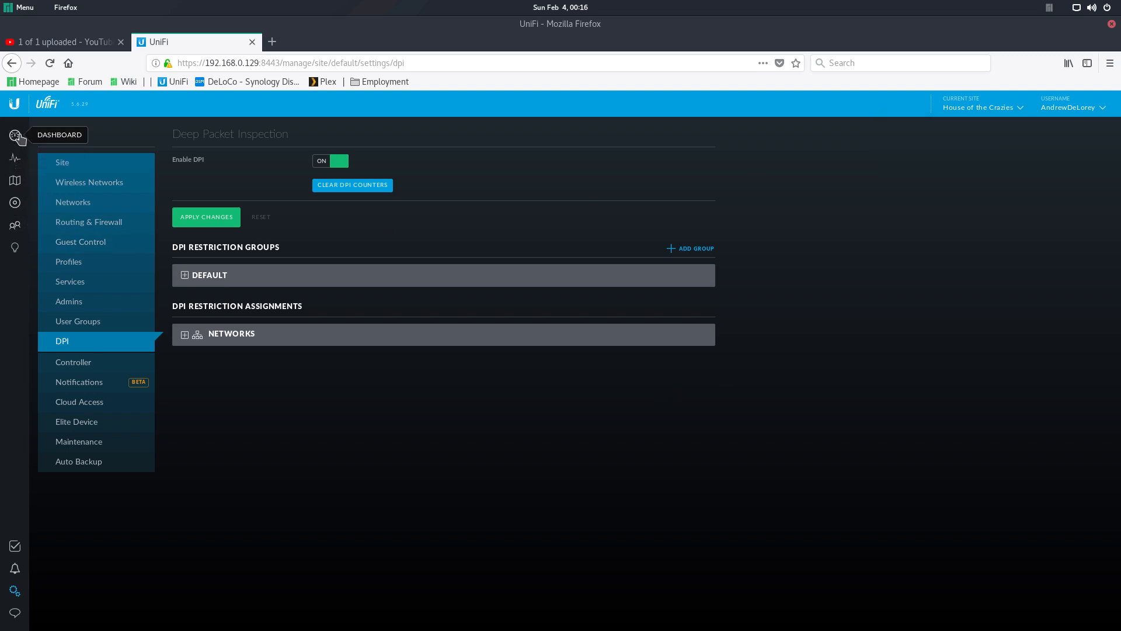
- Switch the statistics view to Traffic Stats, now showing 0 B per category
click(14, 135)
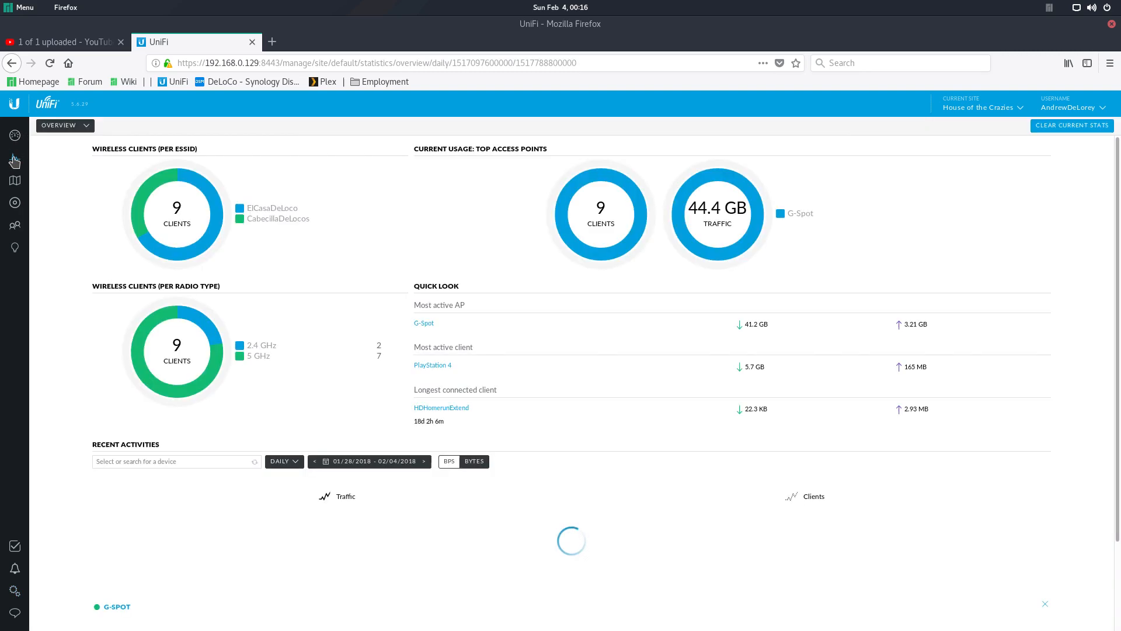
click(64, 125)
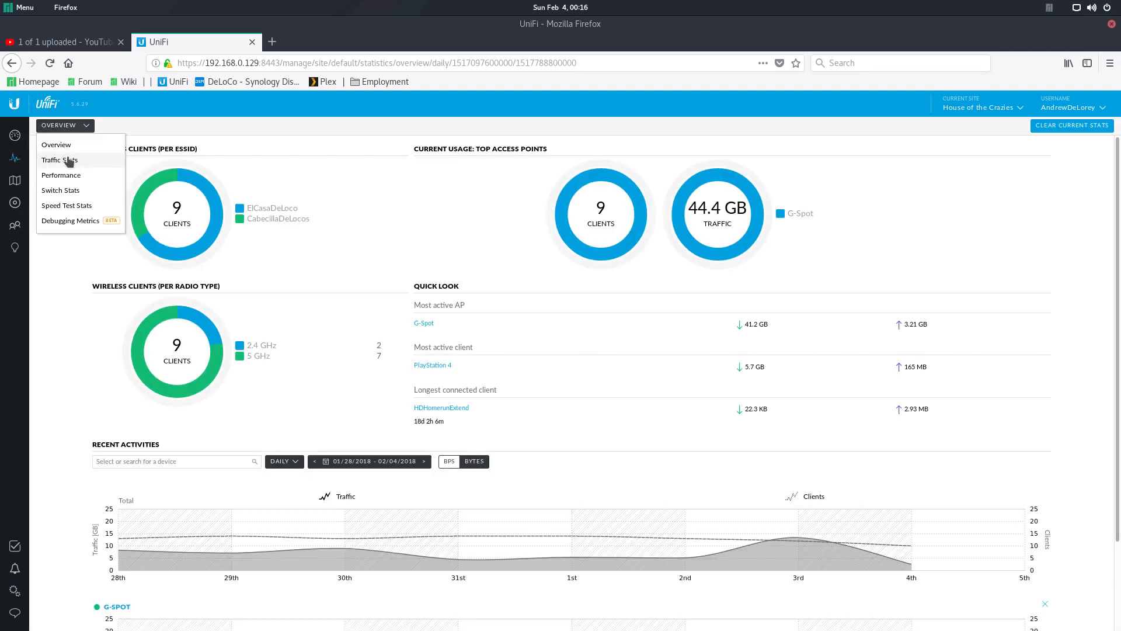
click(59, 160)
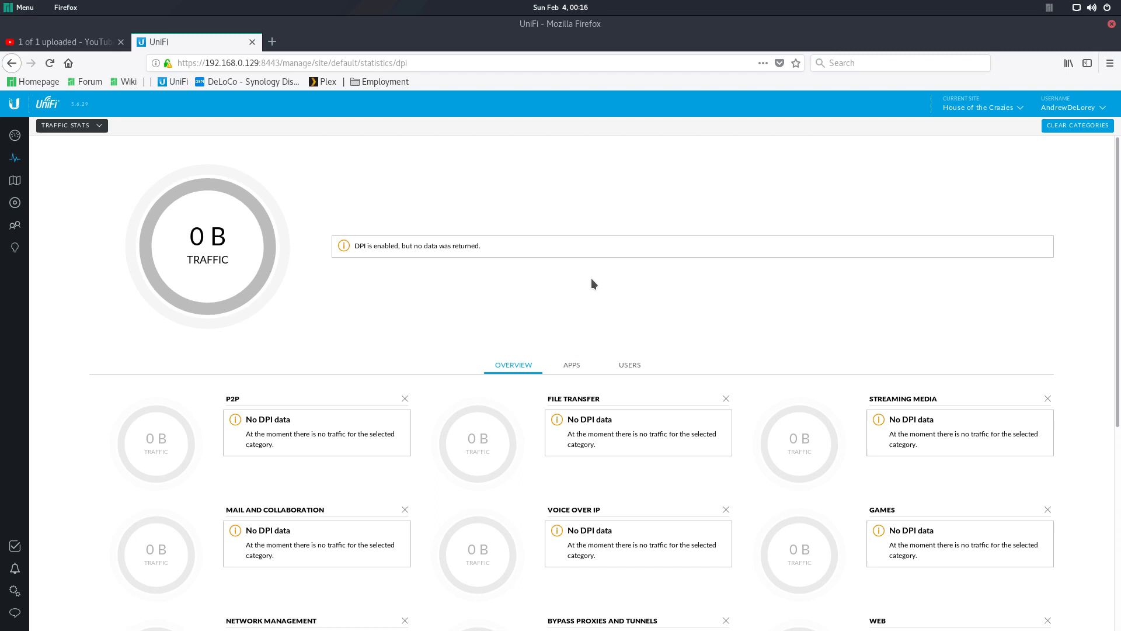
scroll(down, 3)
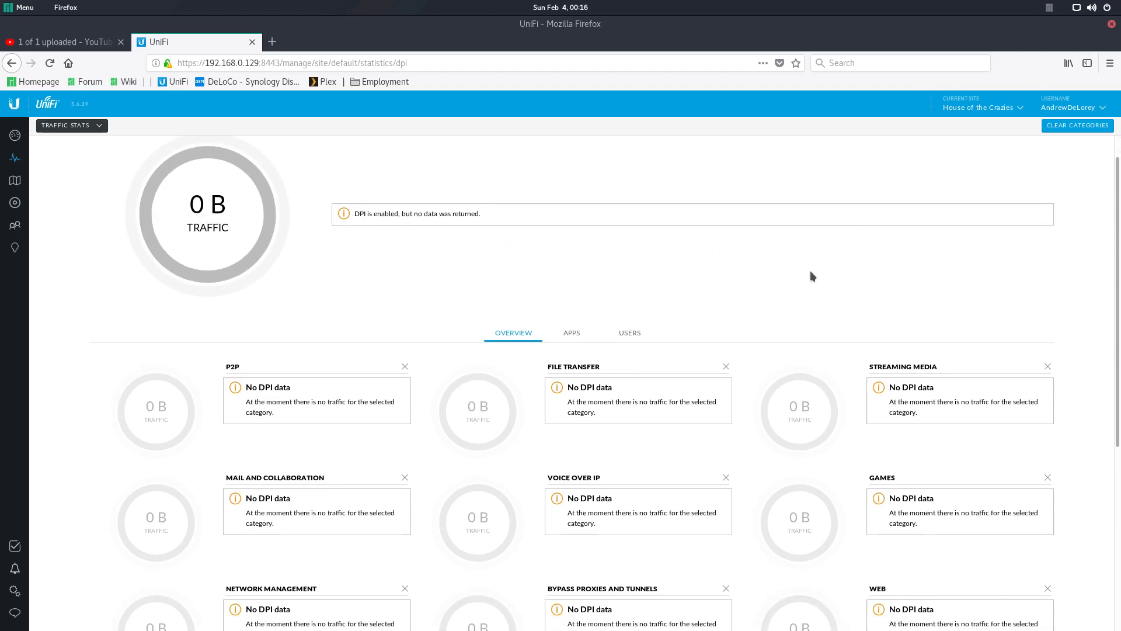
scroll(down, 3)
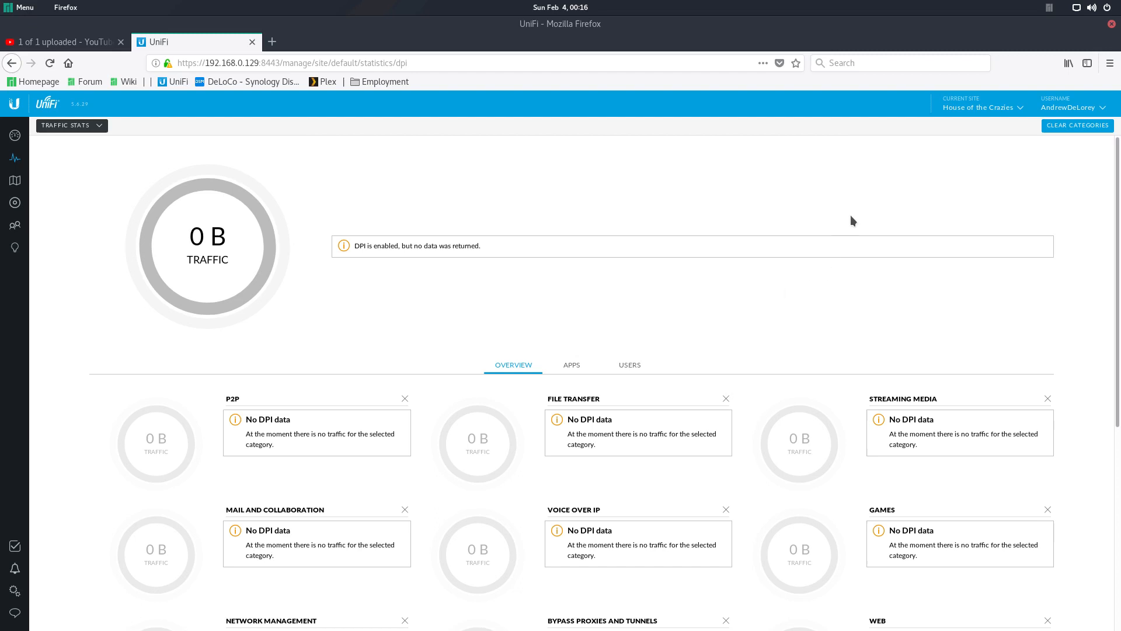
mouse_move(869, 210)
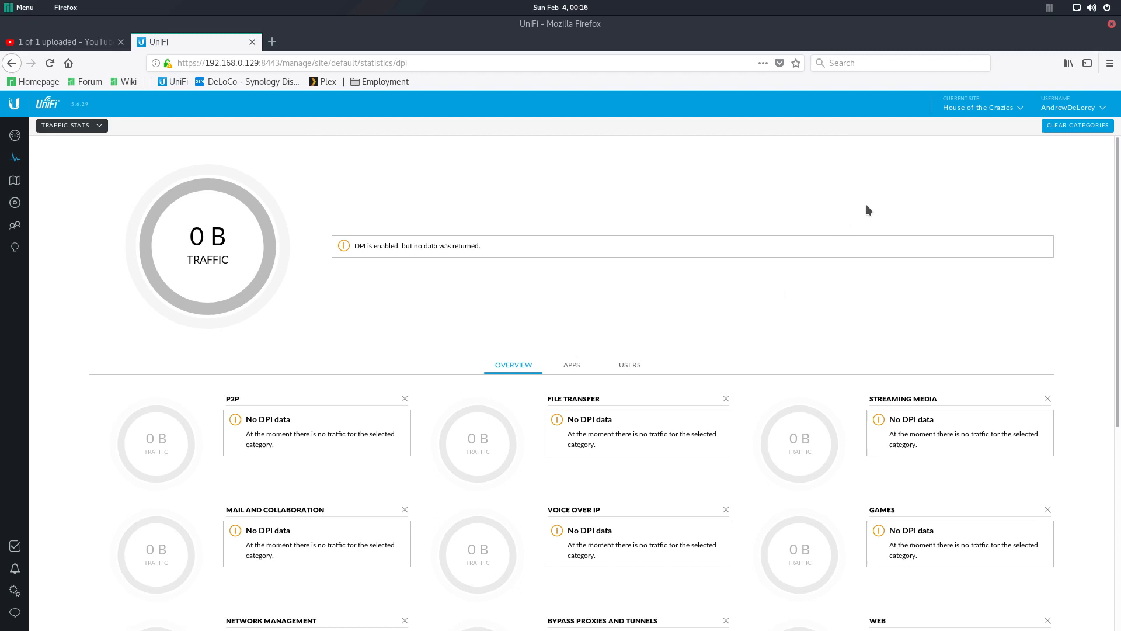